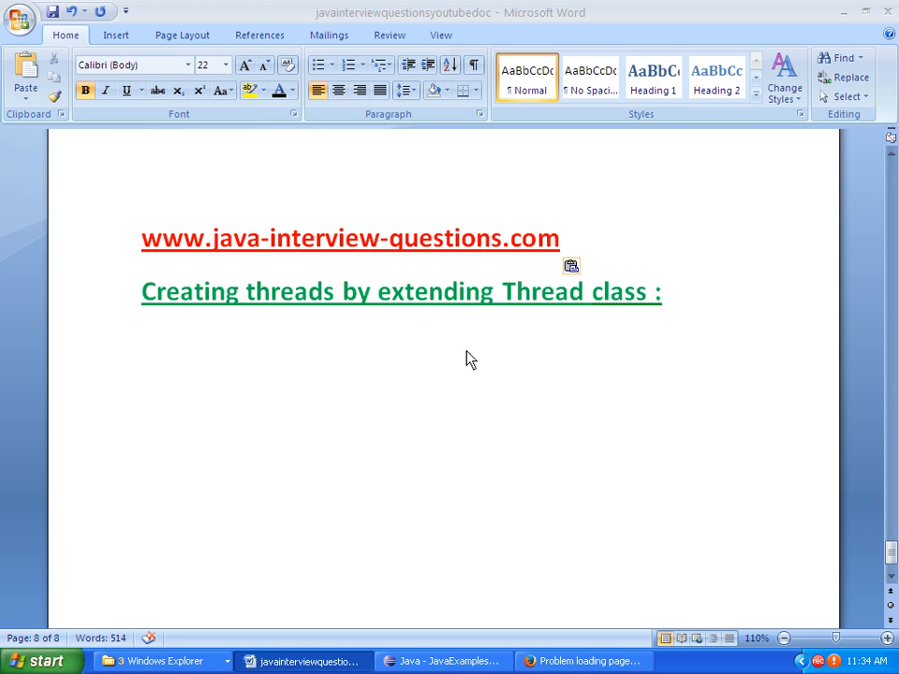
mouse_move(525, 365)
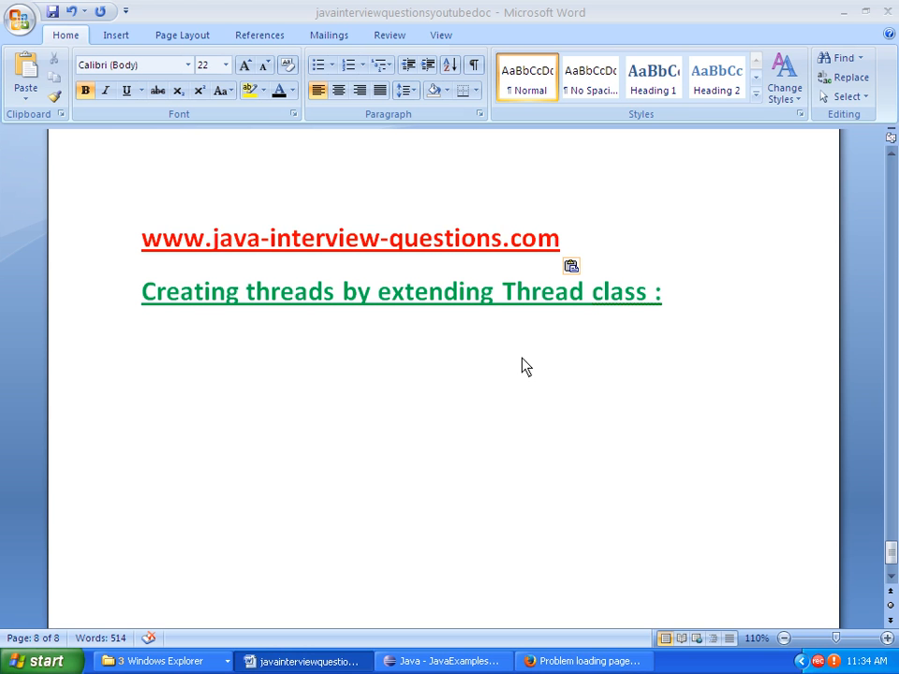
mouse_move(618, 240)
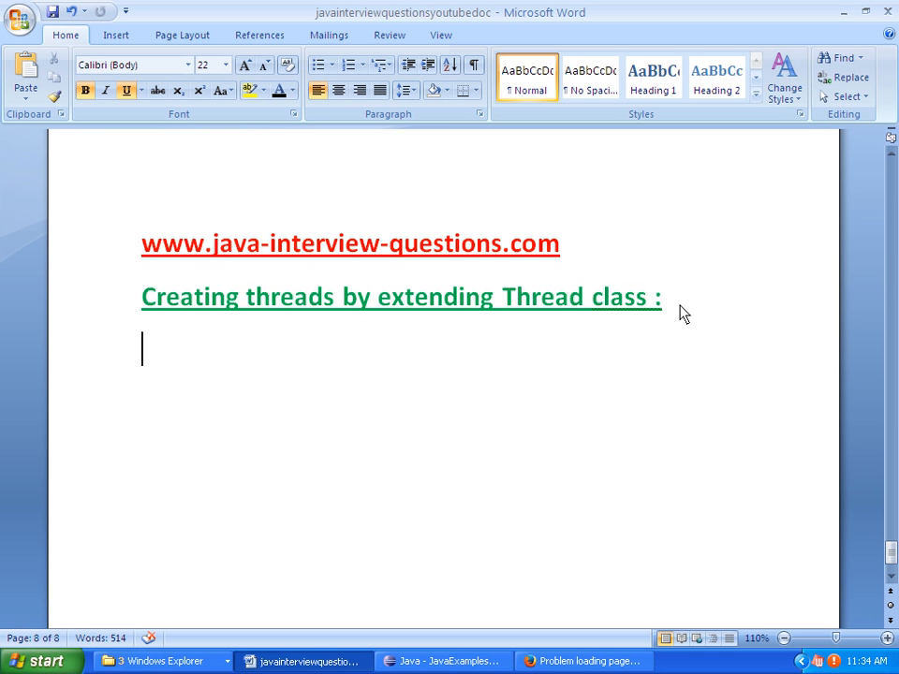
Write 'To create thread by extending Thread class' in plain black bold under the heading and start a new line
text(To)
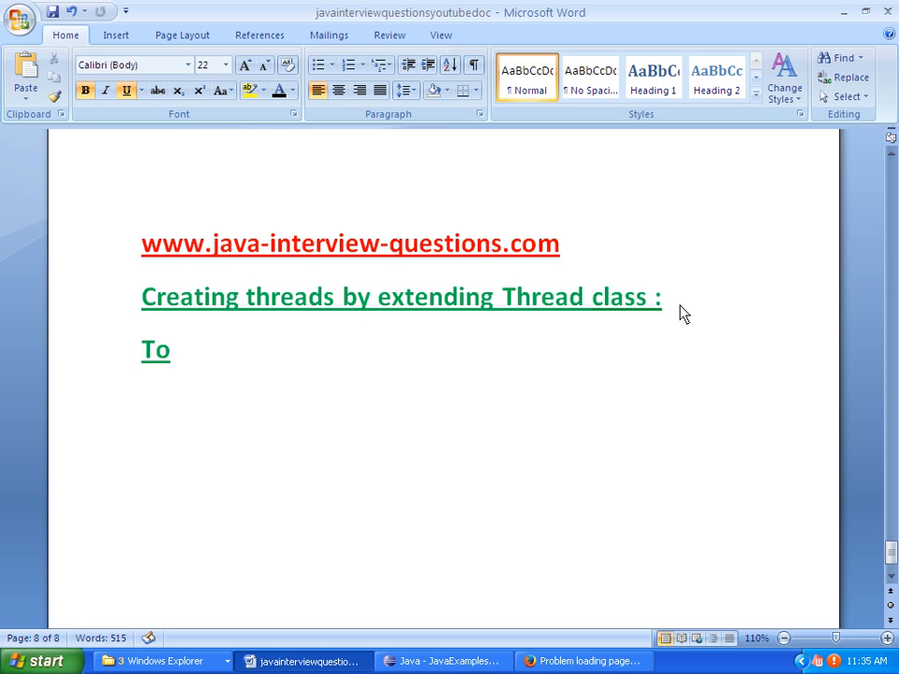
double_click(156, 350)
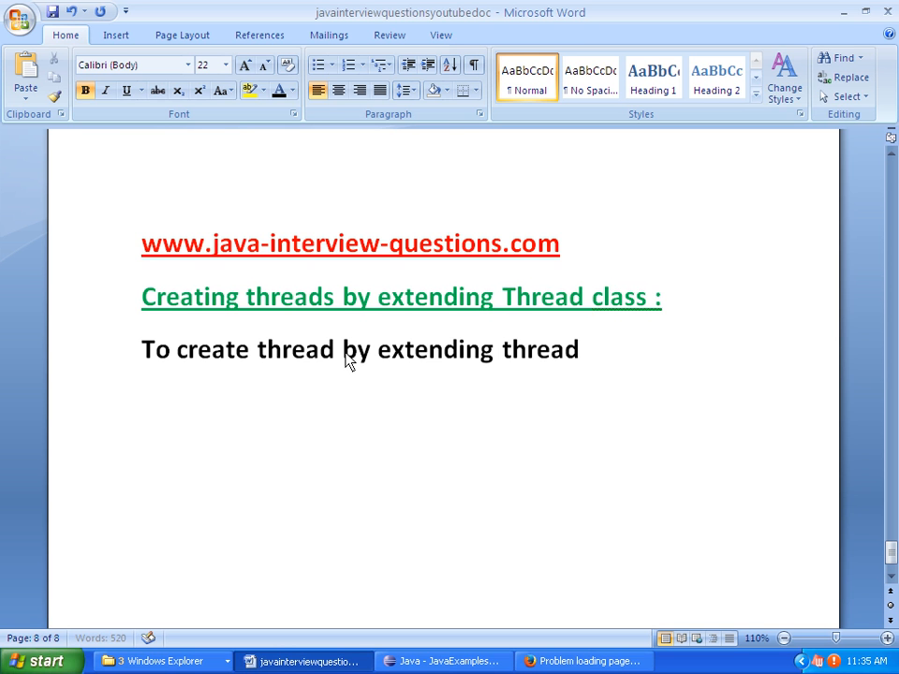
text(class)
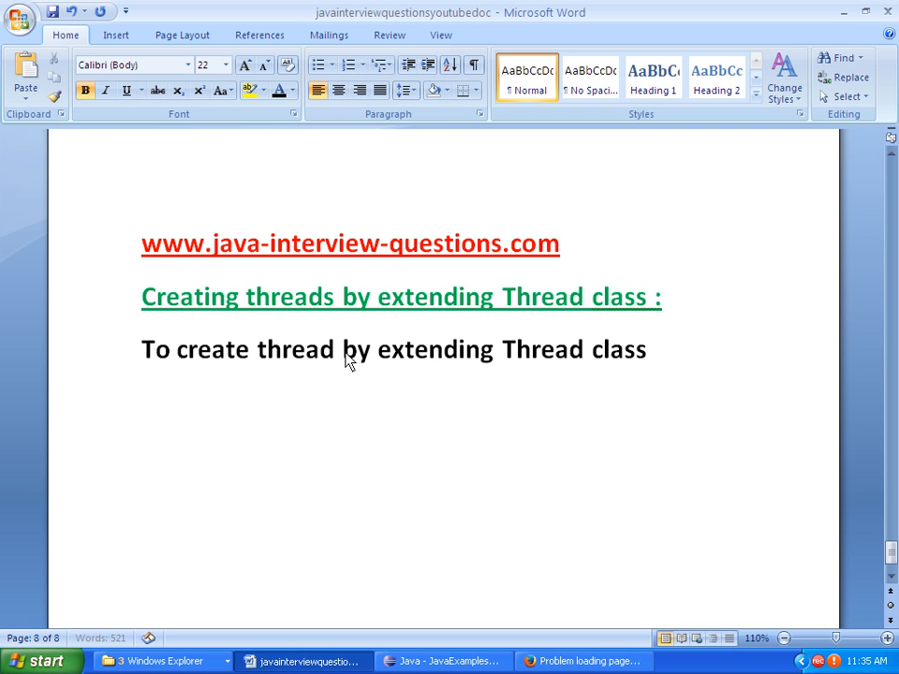
key(enter)
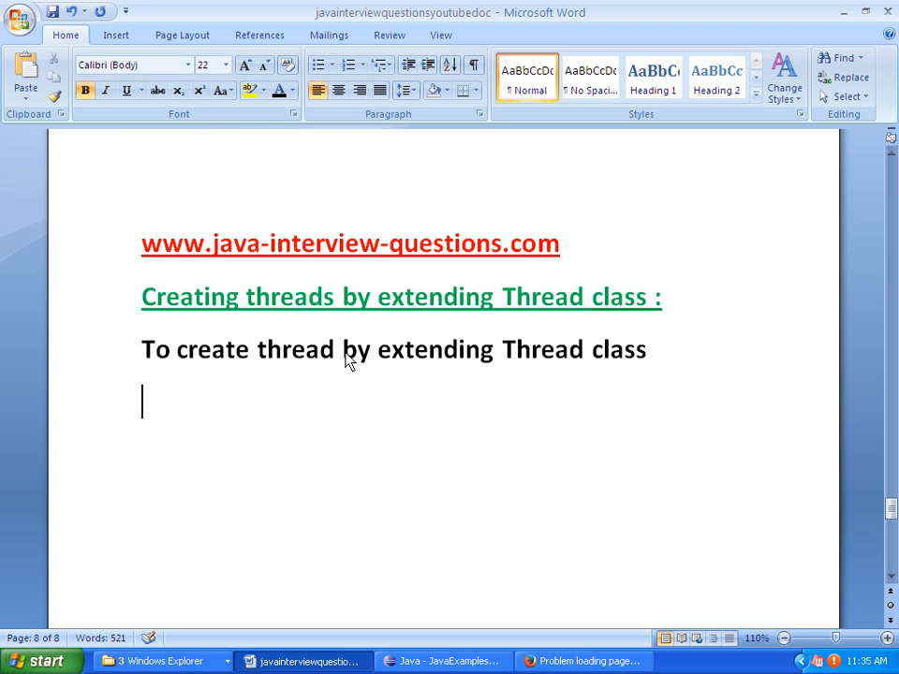
Begin a numbered list: our class should extend Thread class, and override run() method from thread
click(346, 64)
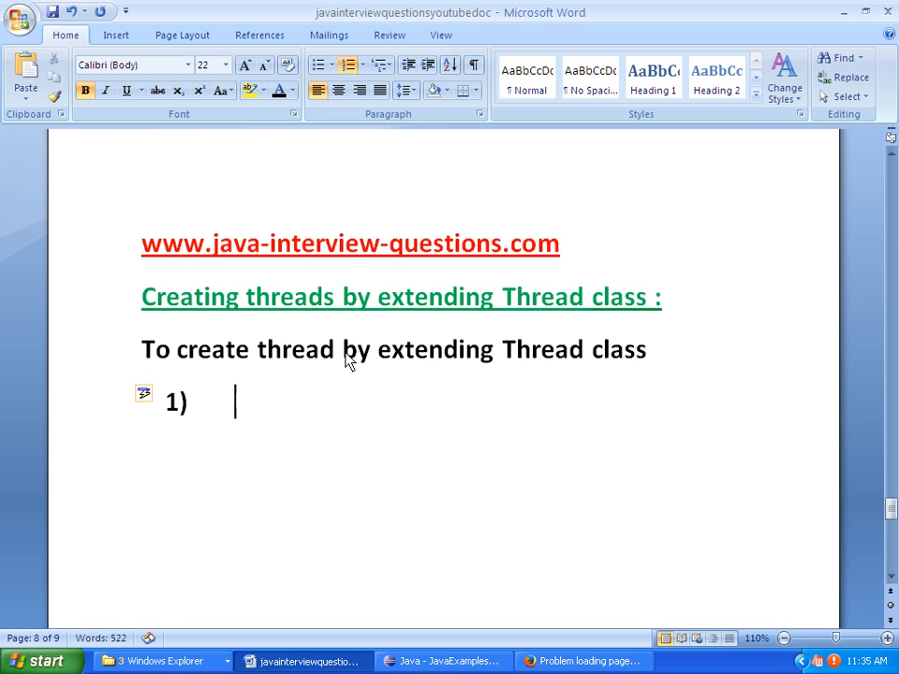
text(Our class should extend thread)
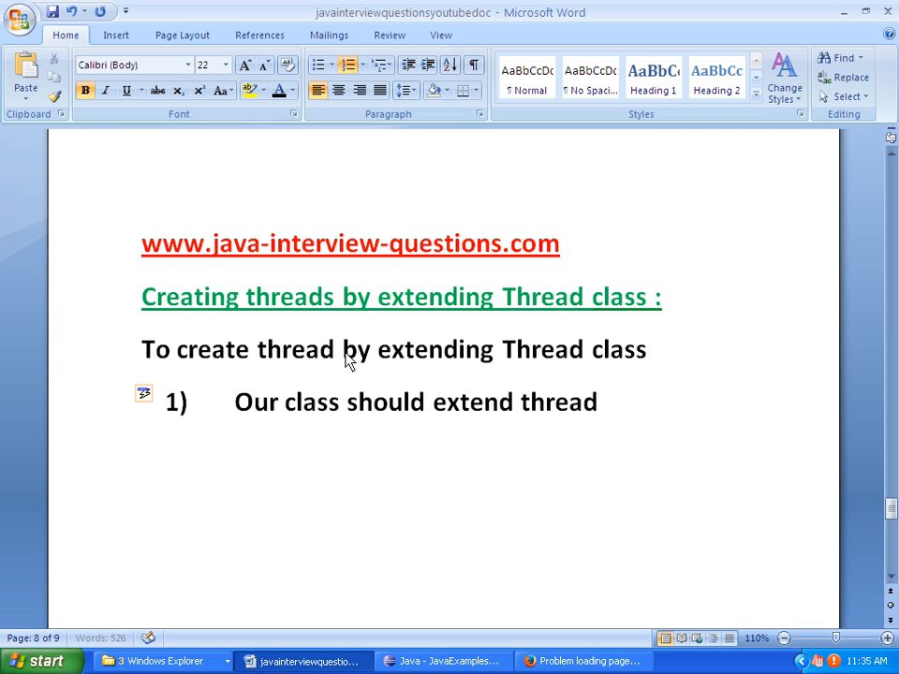
text(class.)
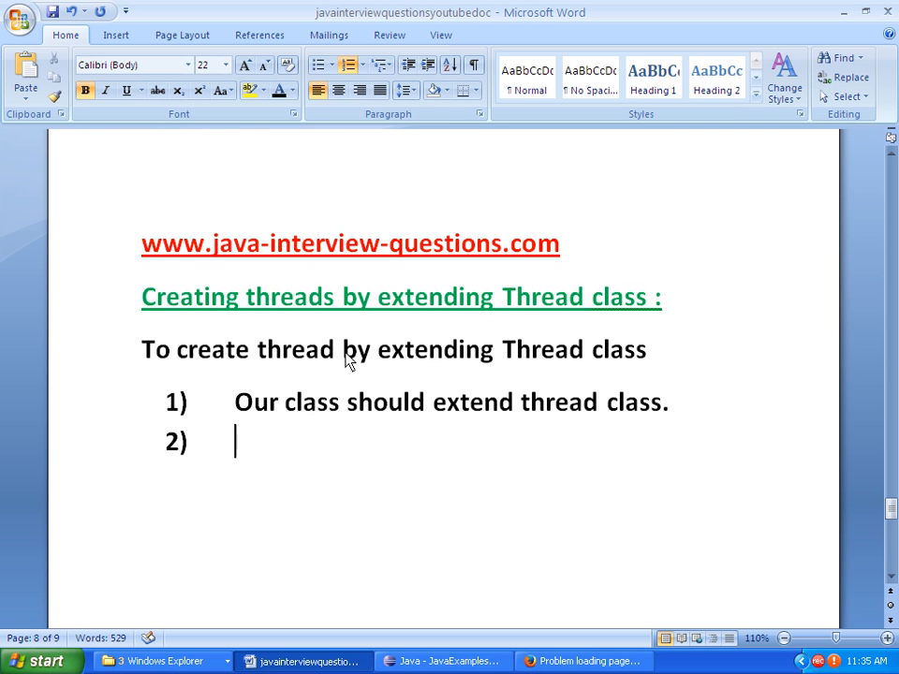
text(over)
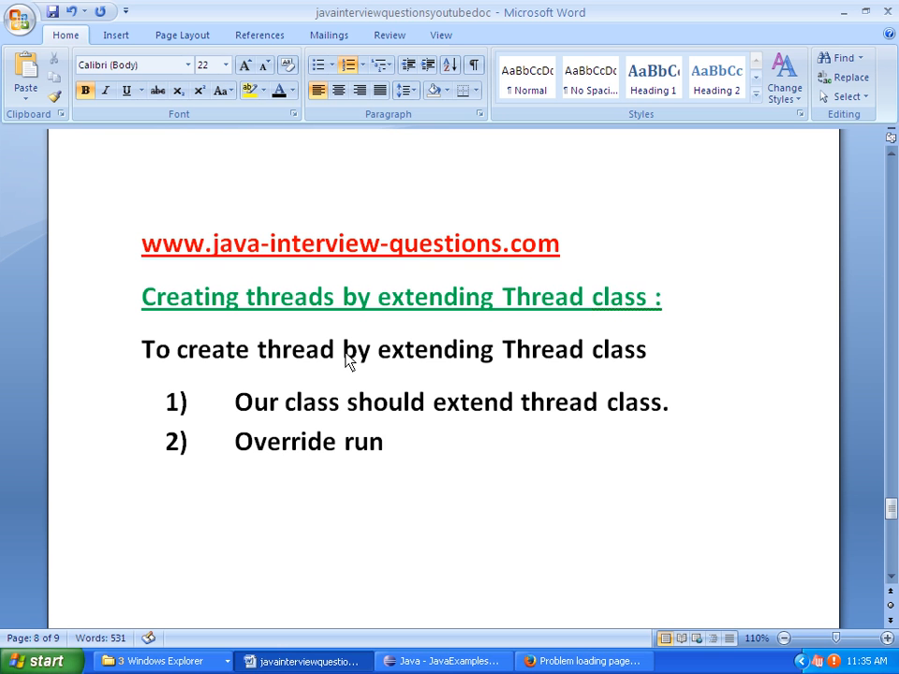
text(())
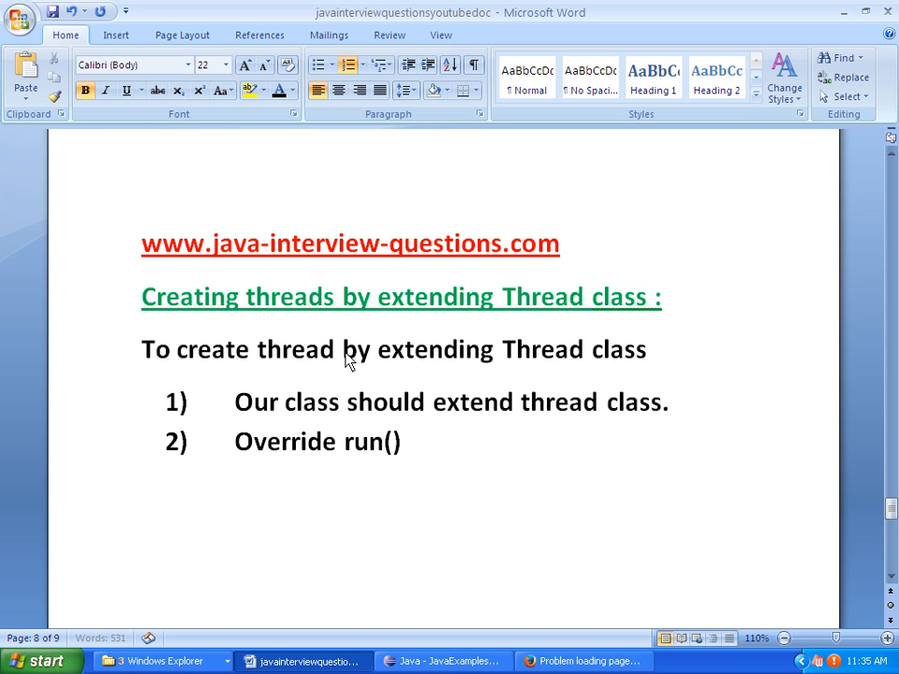
text(method for)
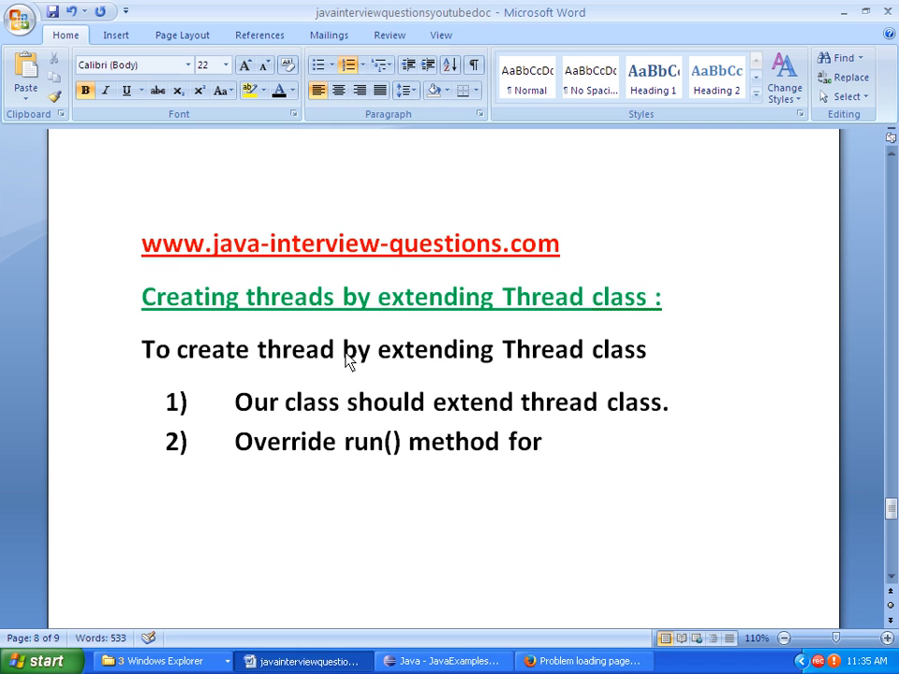
text(from thread class.)
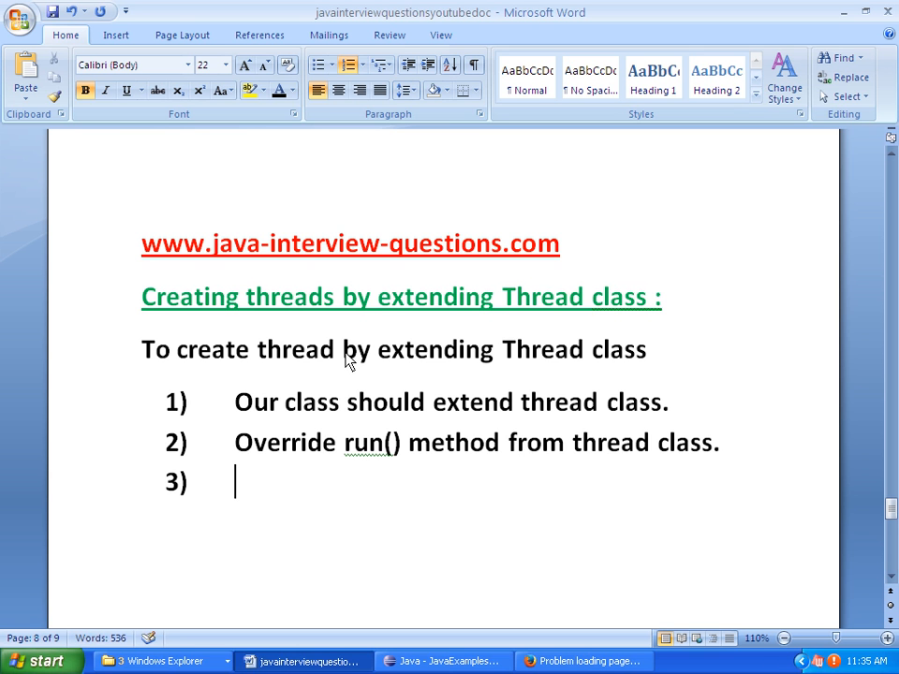
Add the third step, create and call start method on our thread, then move over to Eclipse
text(c)
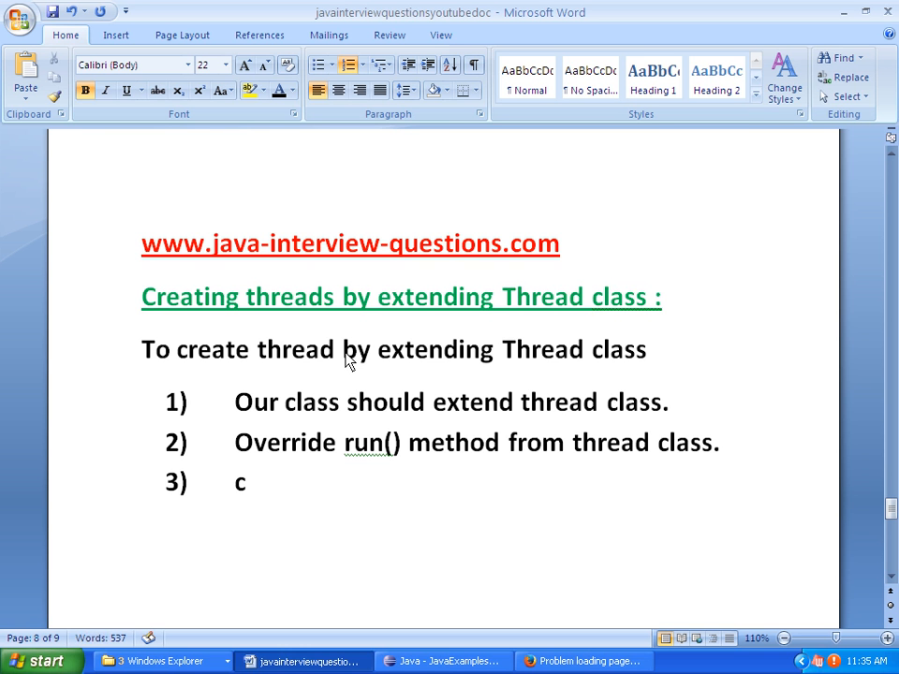
text(a)
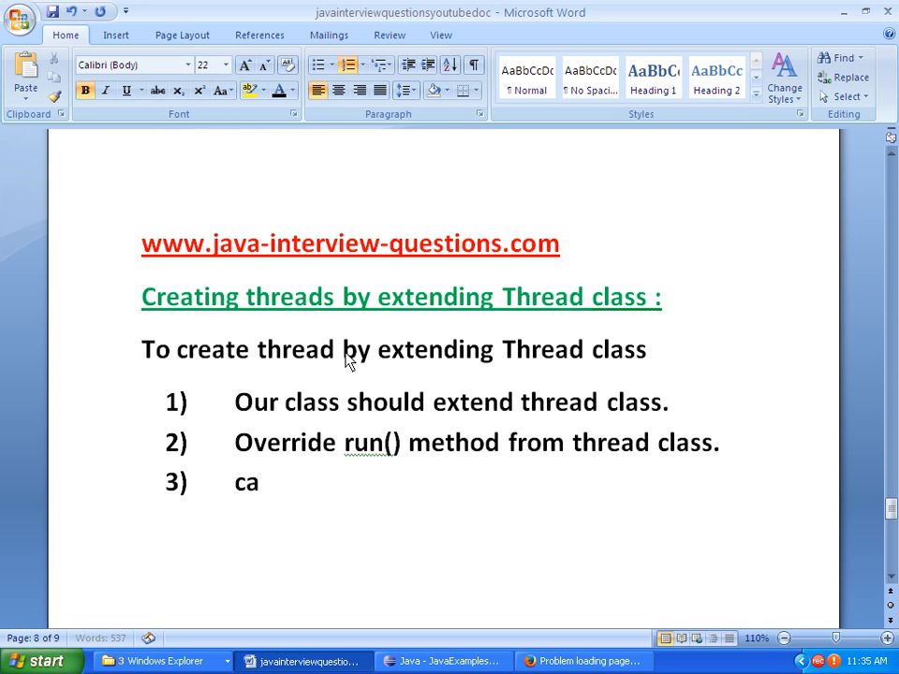
text(eate)
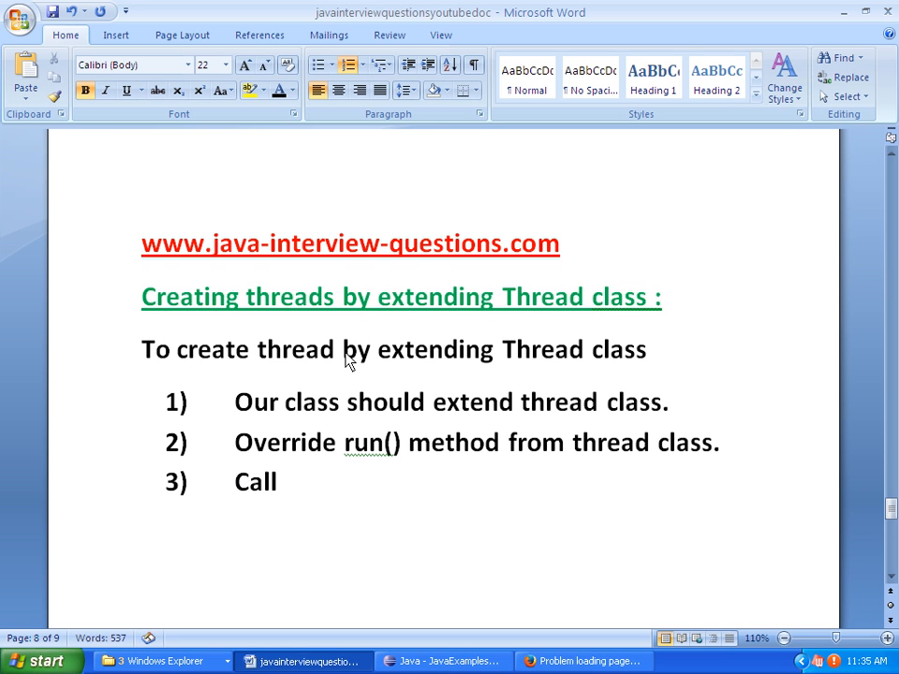
text(start method)
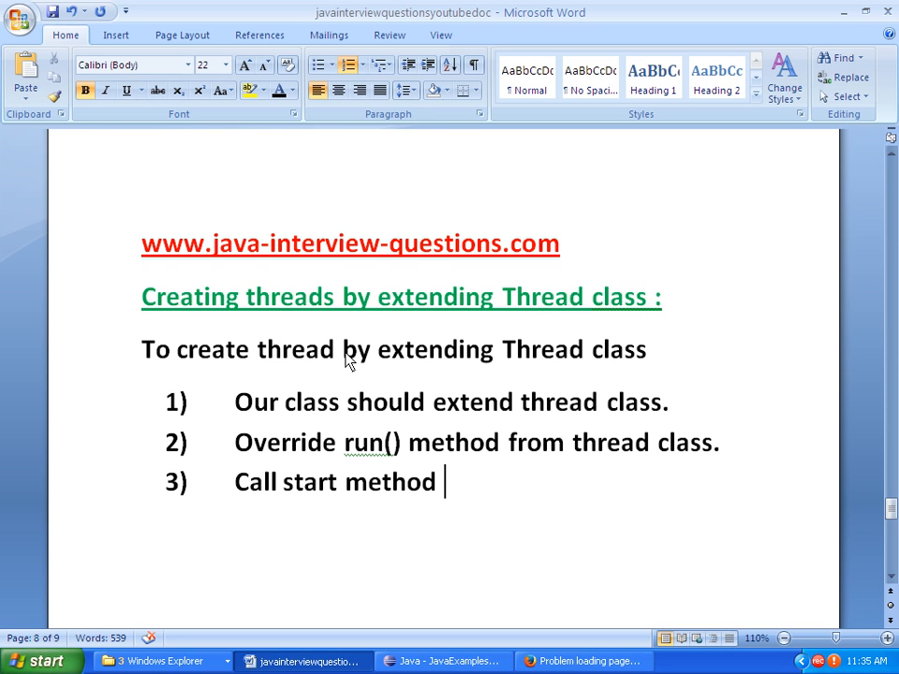
text(on our thread.)
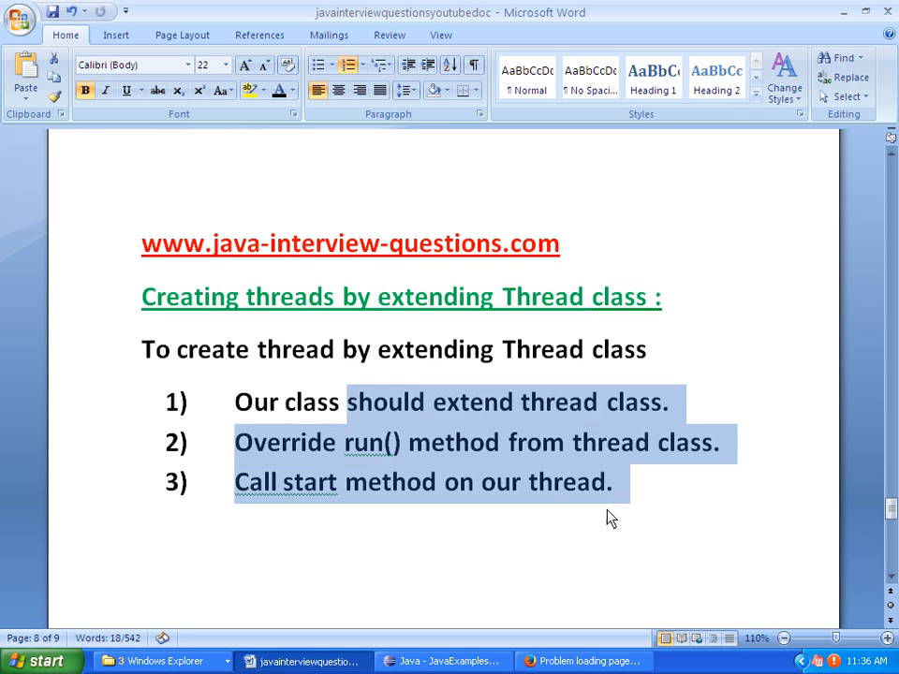
click(609, 502)
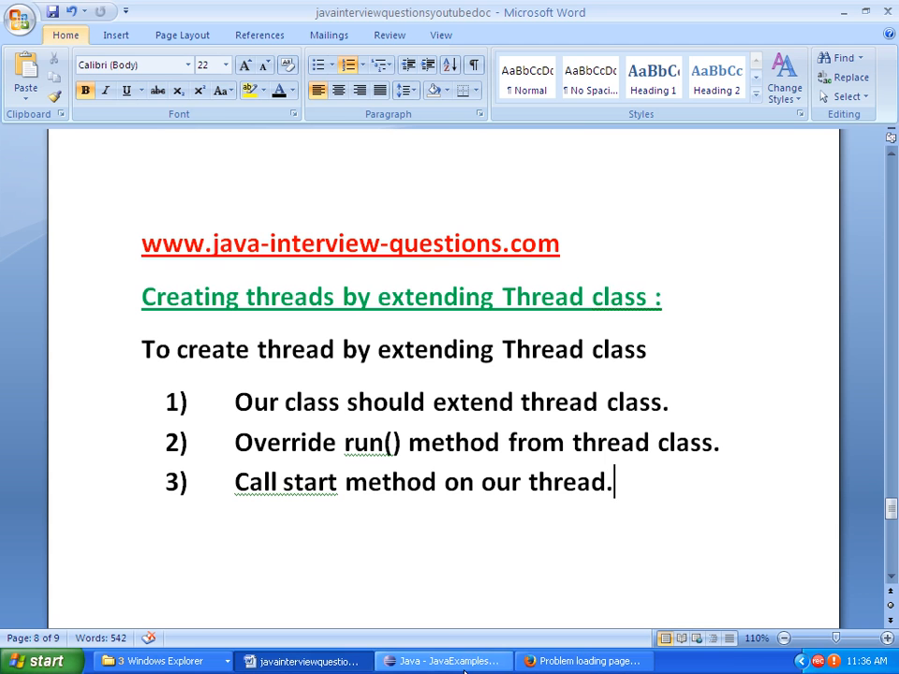
click(442, 659)
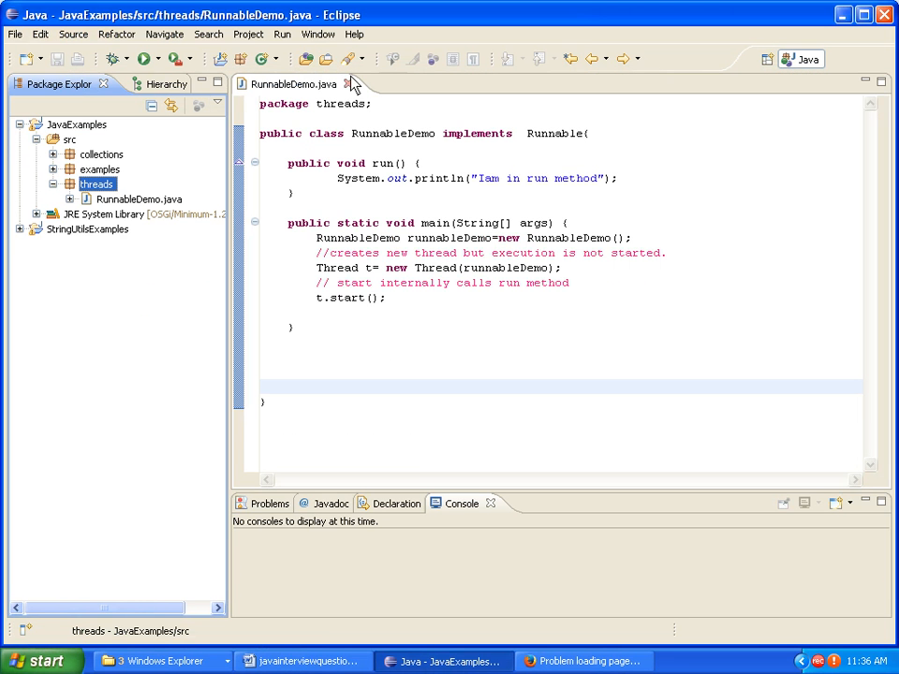
Close RunnableDemo.java and create a new class ThreadDemo in the threads package
click(344, 84)
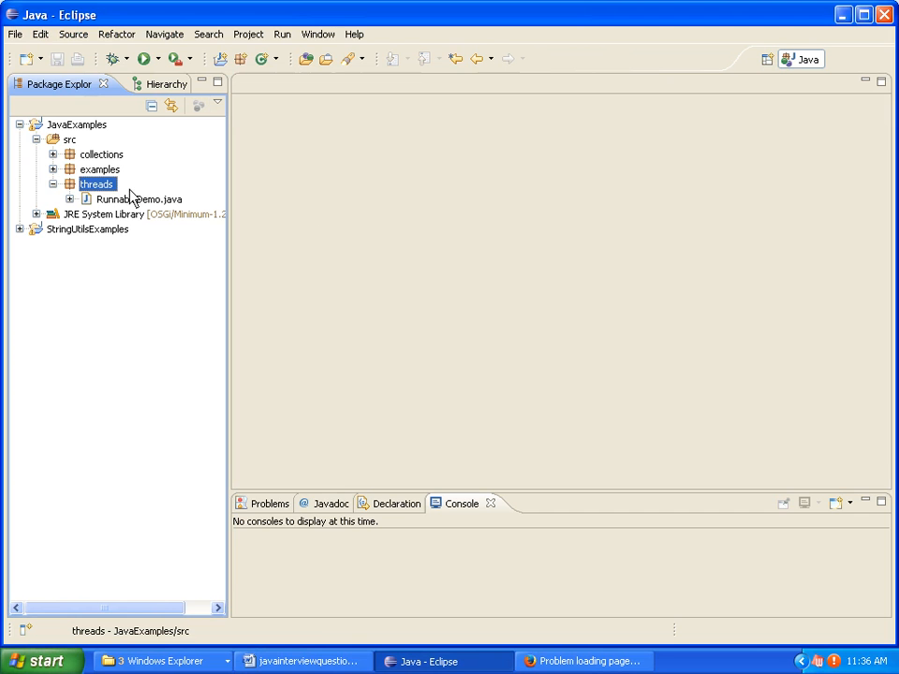
right_click(97, 184)
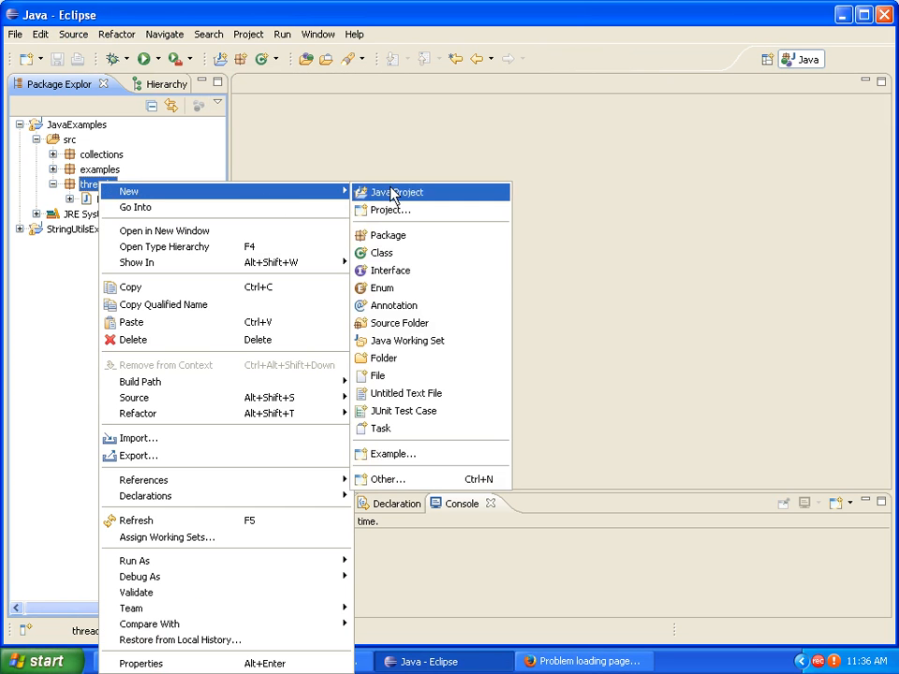
click(385, 251)
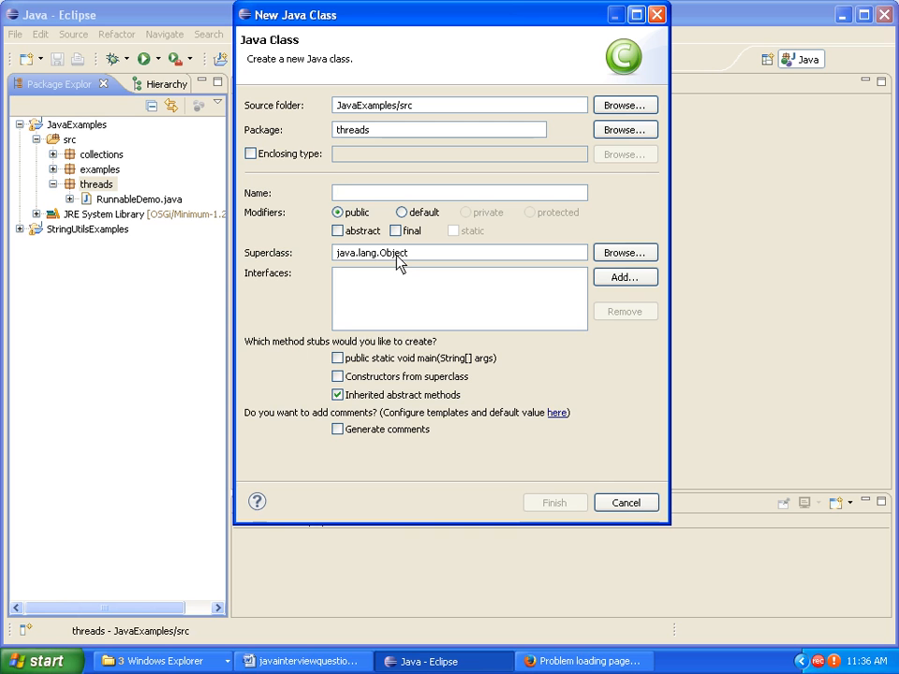
text(ThreadDemo)
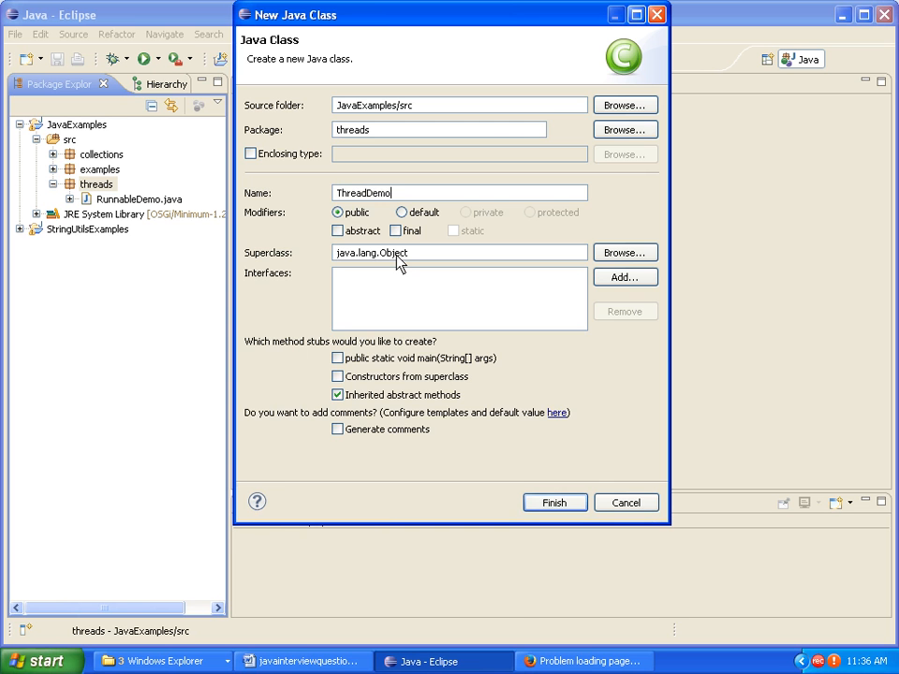
click(554, 502)
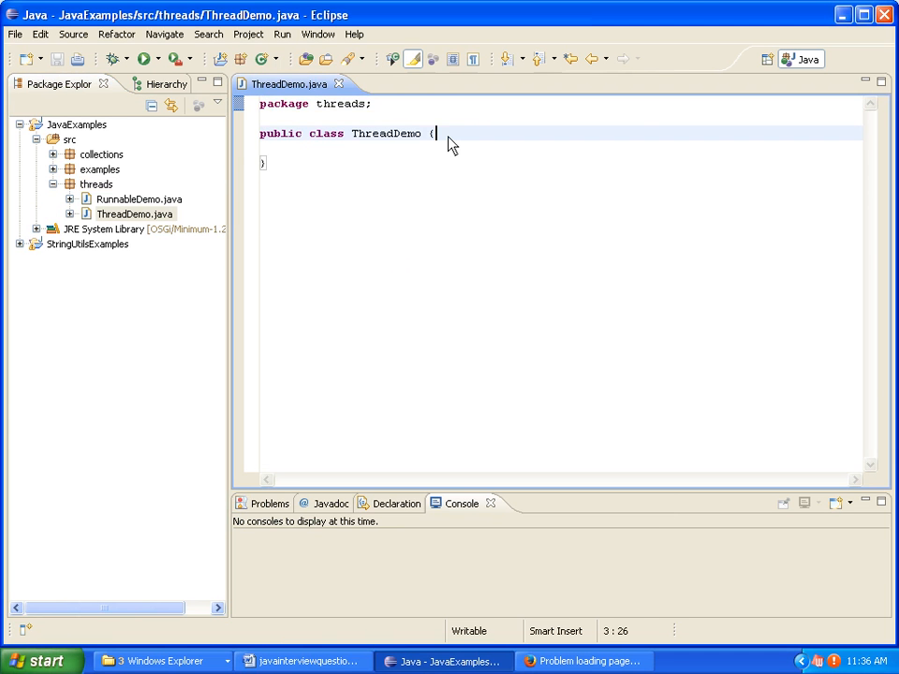
Insert an empty main method in ThreadDemo and remove the half-written Thread statement
text(main(String[] args) {)
text(Thread)
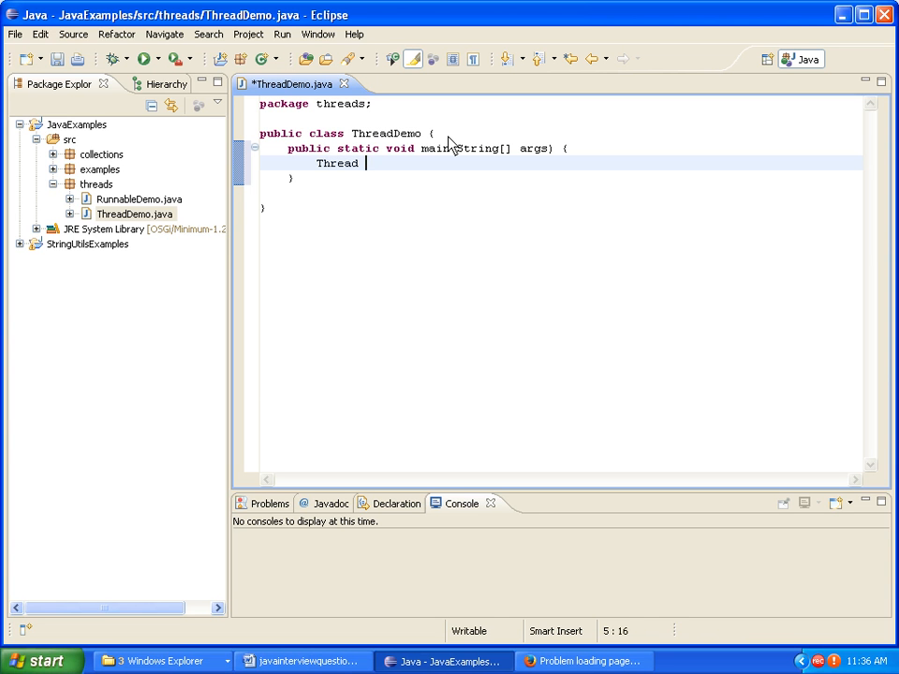
text(t=n\)
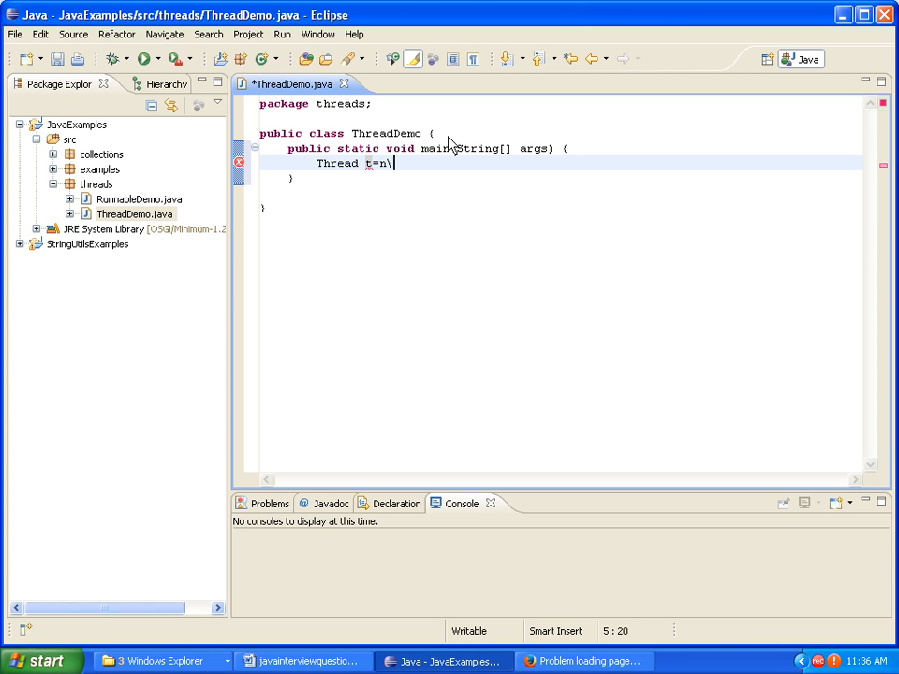
key(BackSpace)
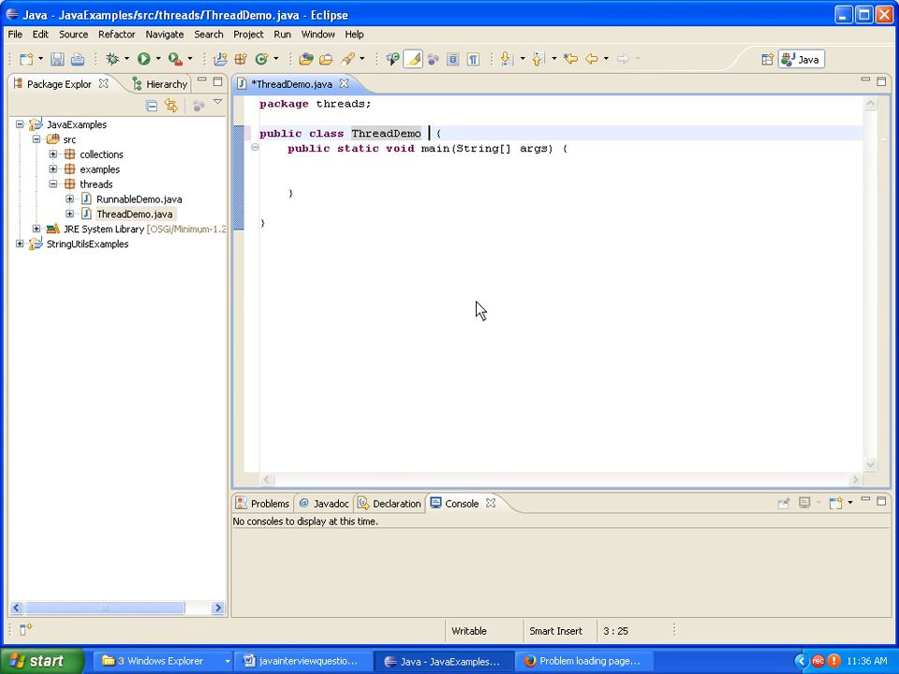
Make ThreadDemo extend Thread and override run() to print "Iam in run method", then save
click(301, 661)
text(extends)
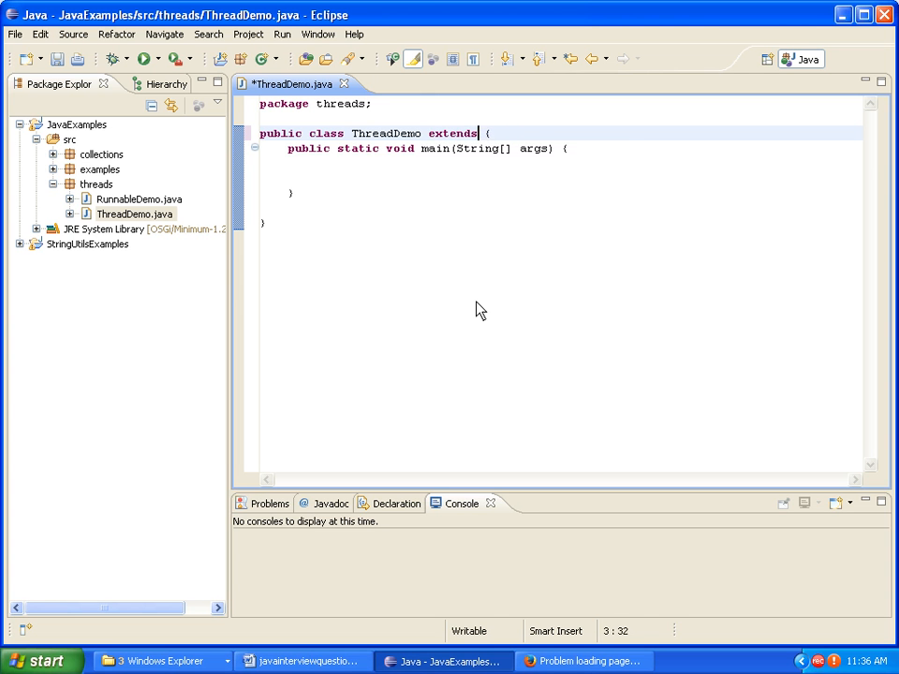
text(Thread)
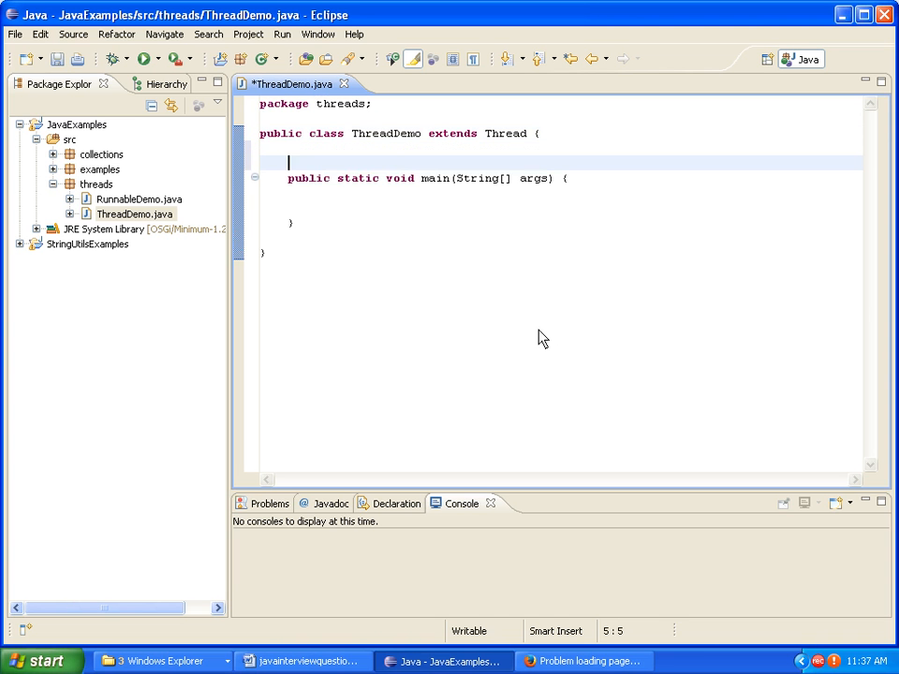
text(run() {)
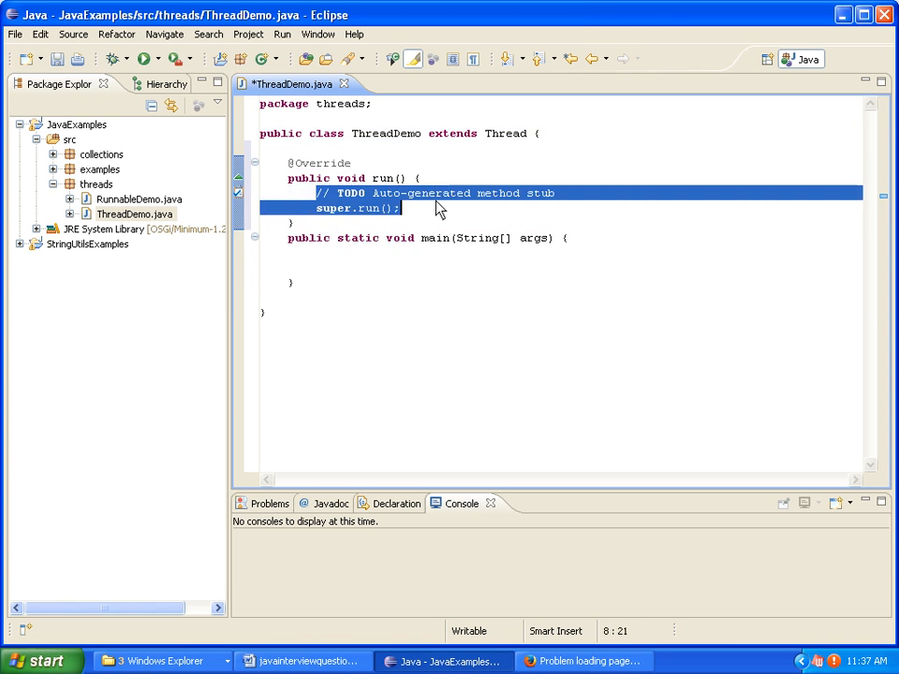
key(Delete)
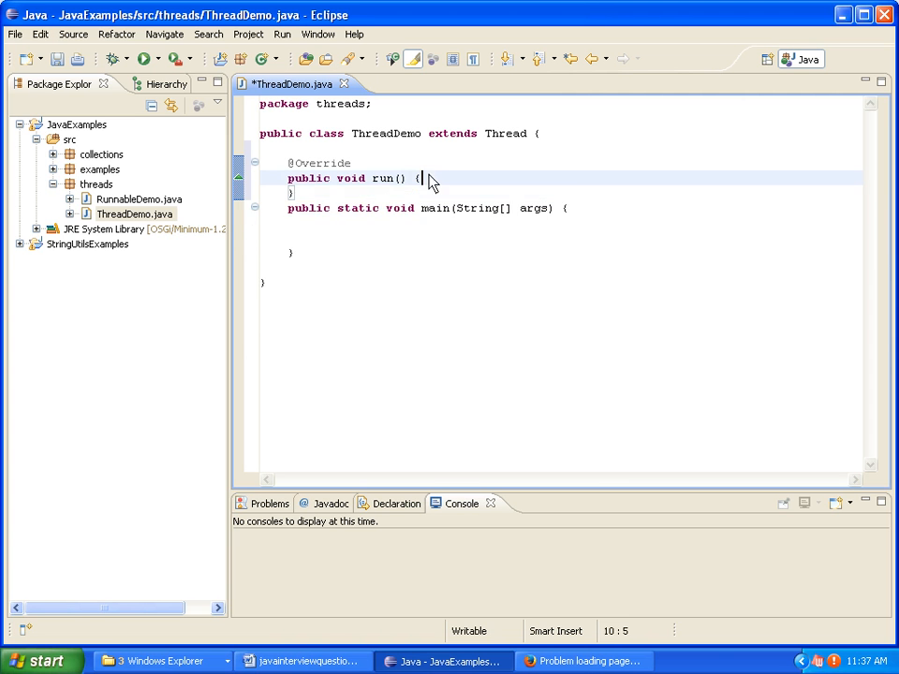
text(syso)
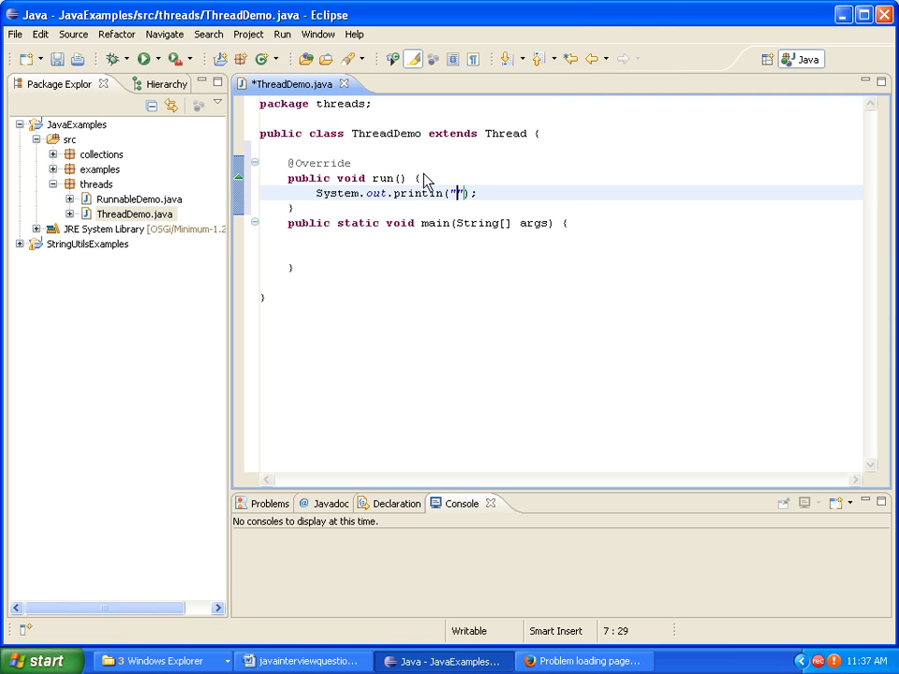
text(Iam in)
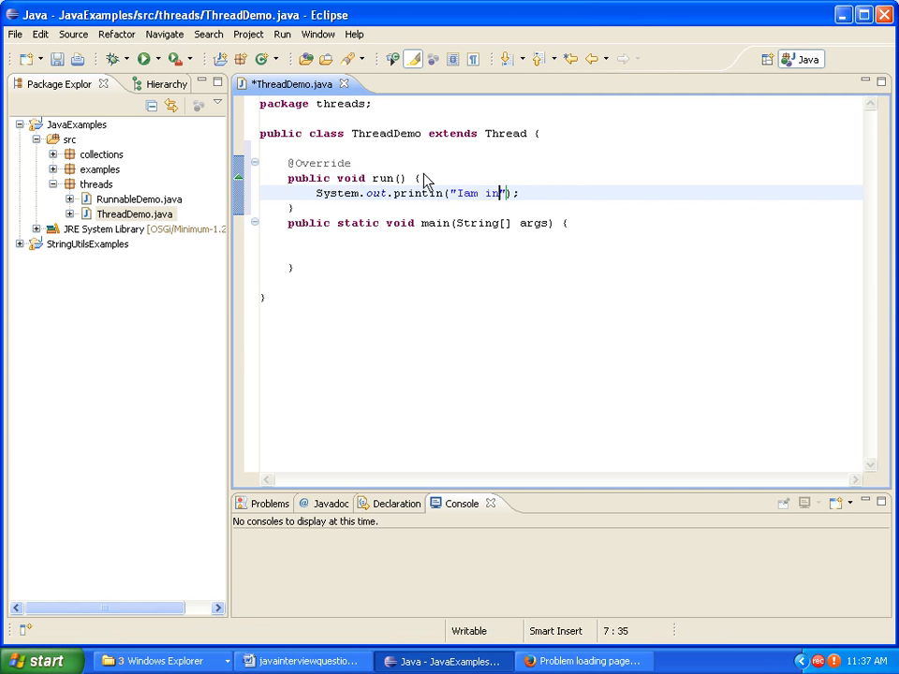
text(thread)
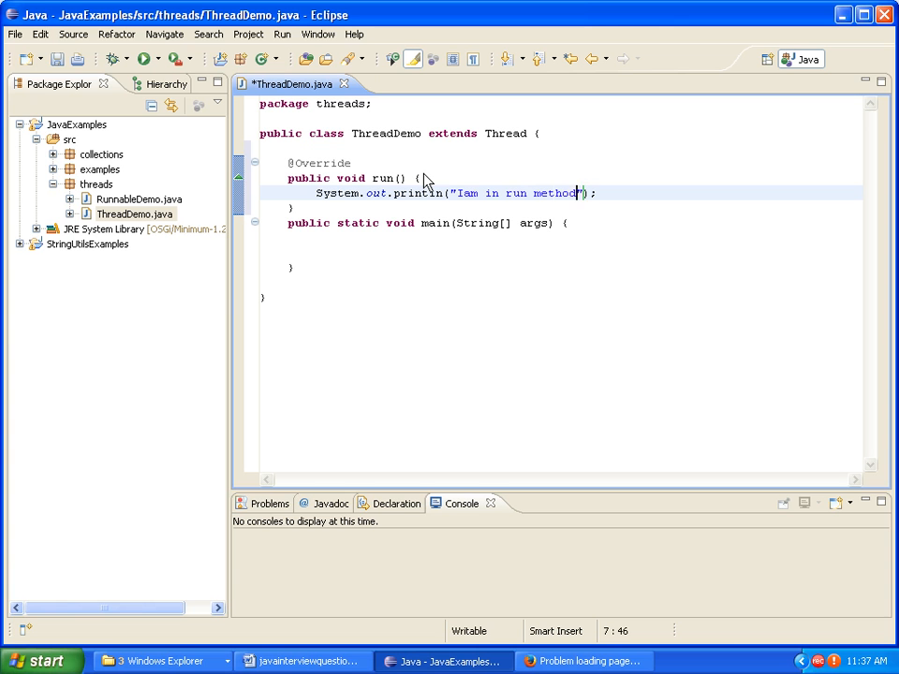
key(ctrl+s)
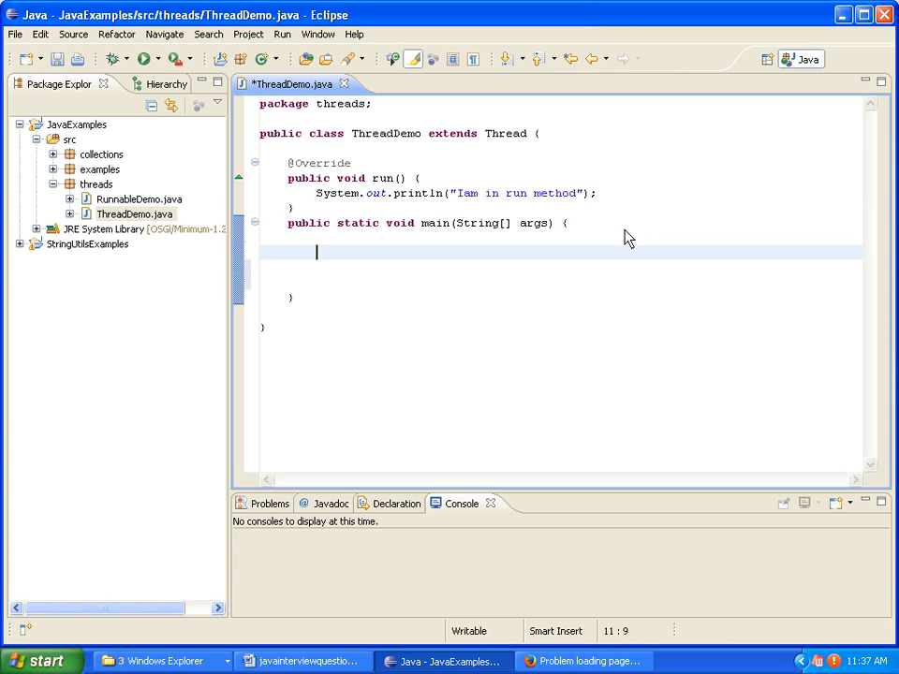
In main, write ThreadDemo t=new ThreadDemo(); followed by t.start();
text(Threa)
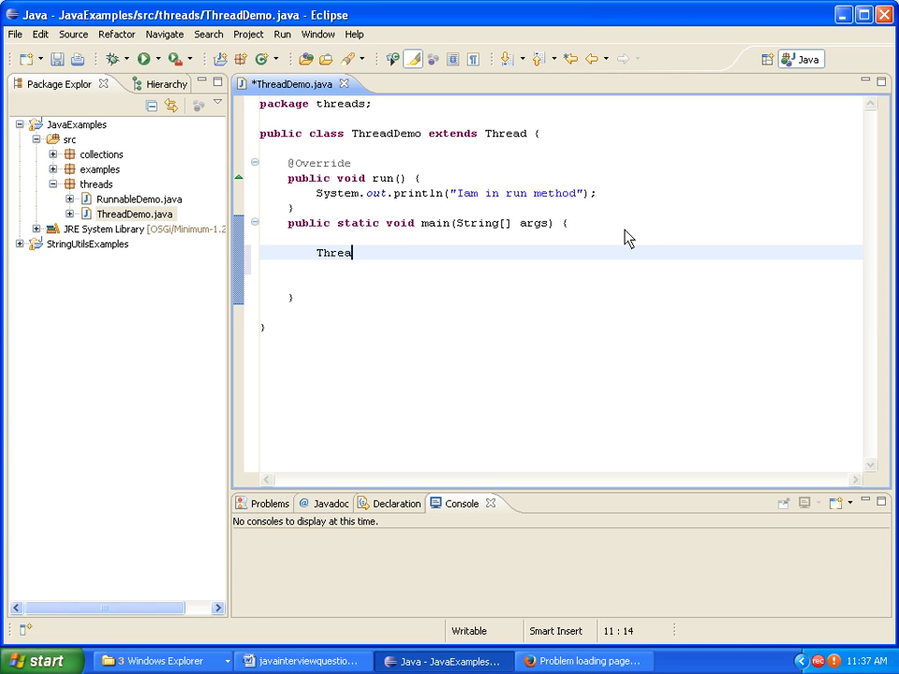
text(dDemo)
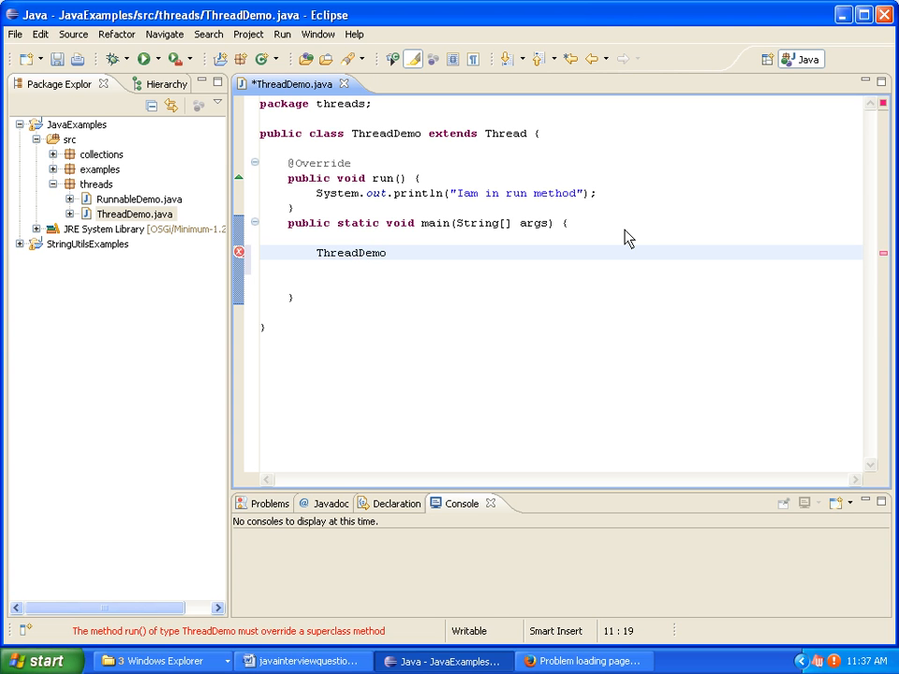
text(t=new ThreadDemo()
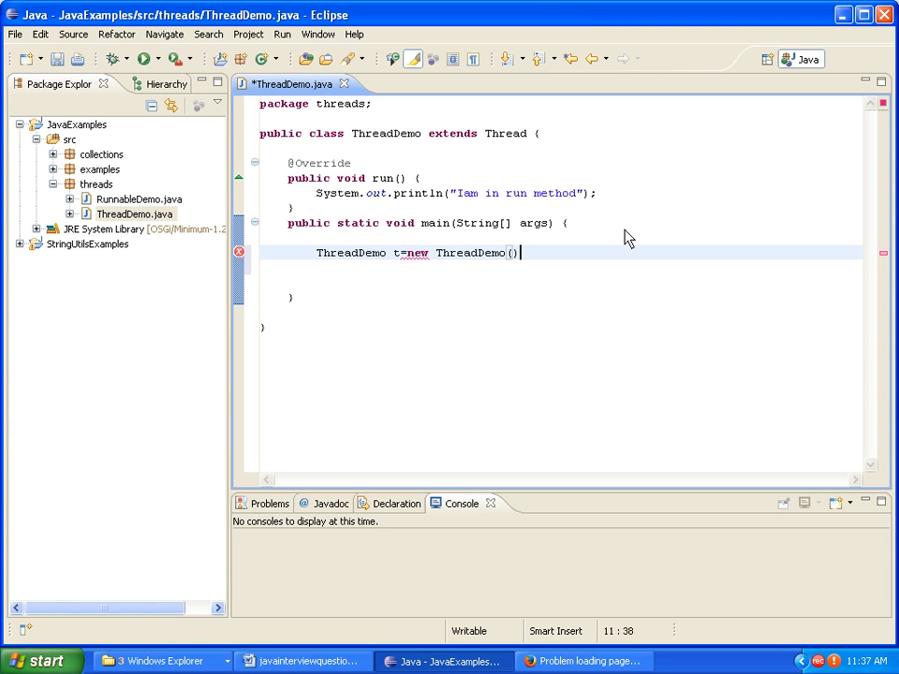
text(;)
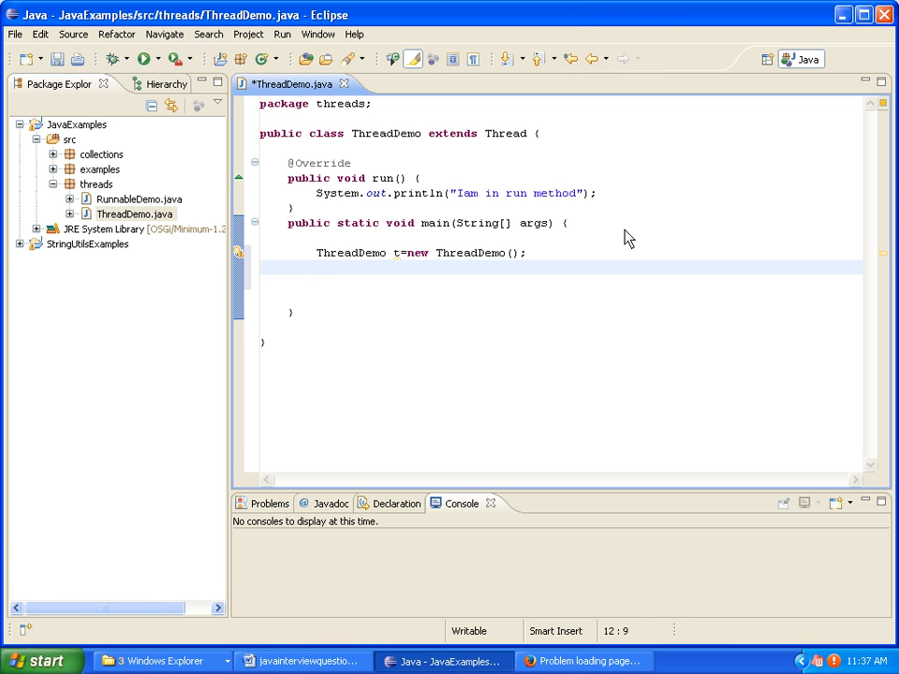
text(t.start()
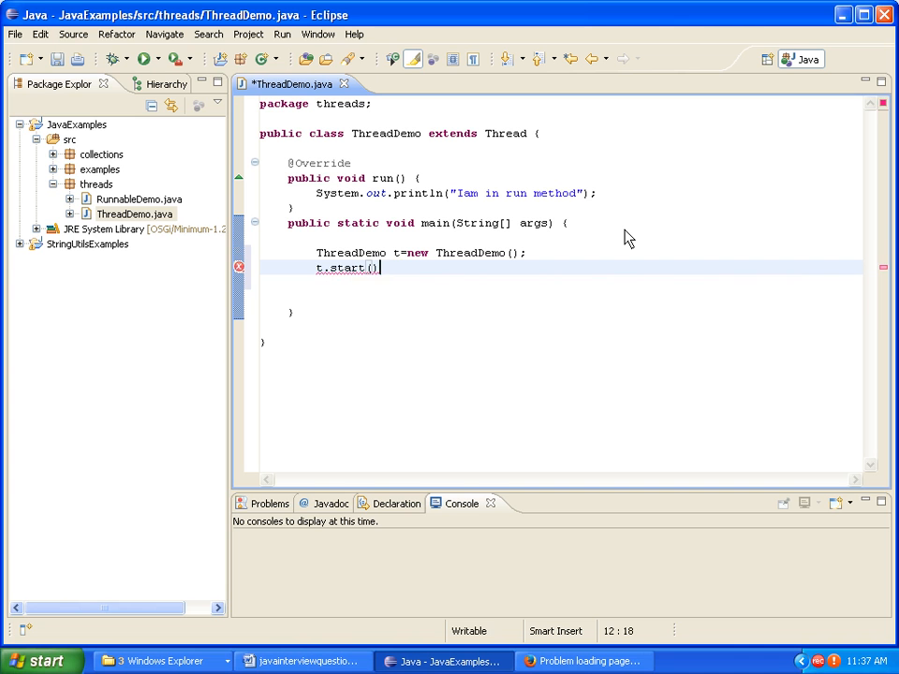
text(;)
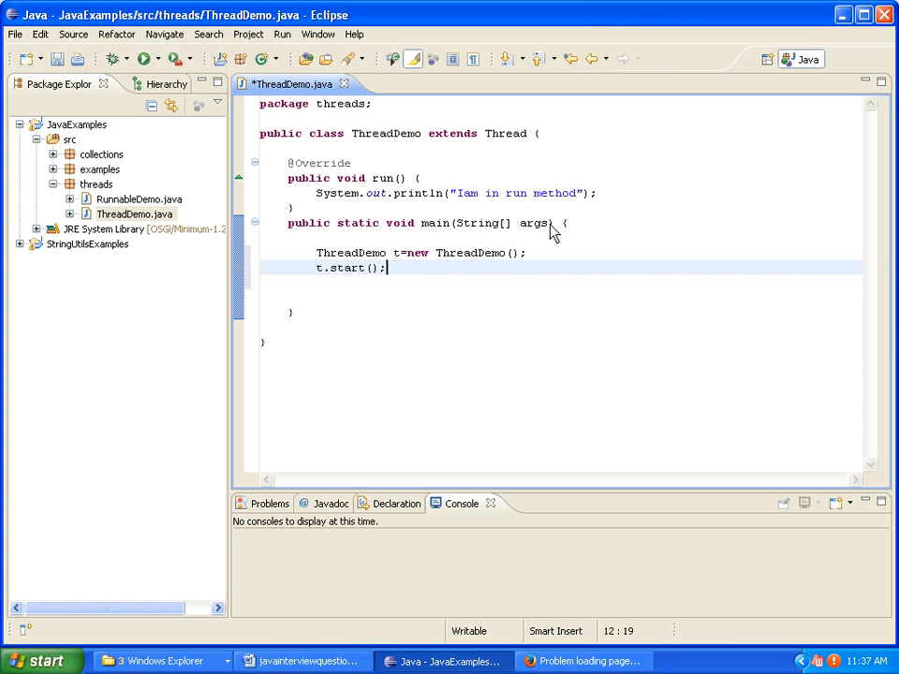
mouse_move(382, 289)
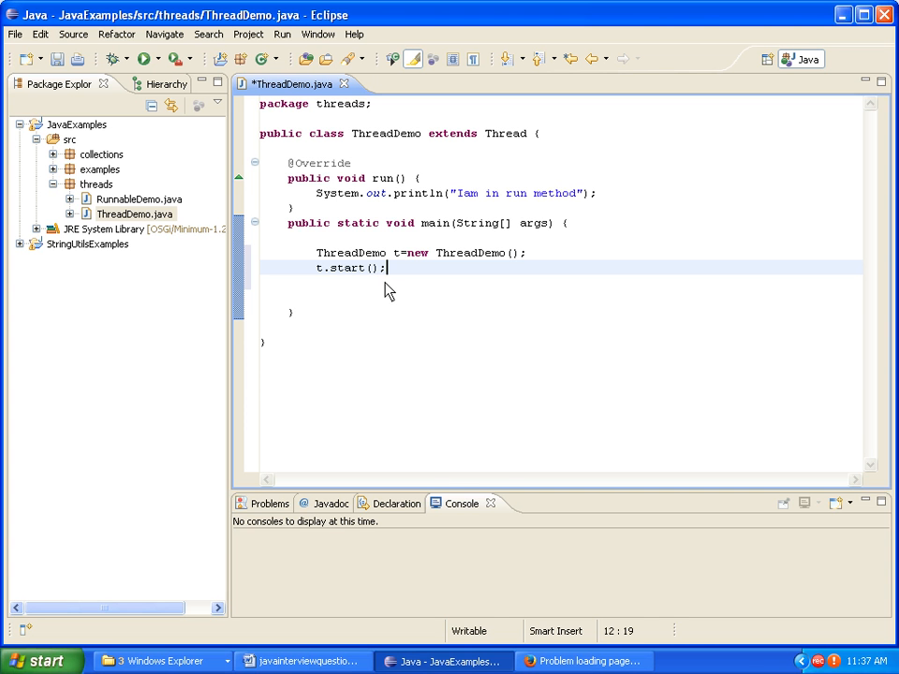
mouse_move(427, 637)
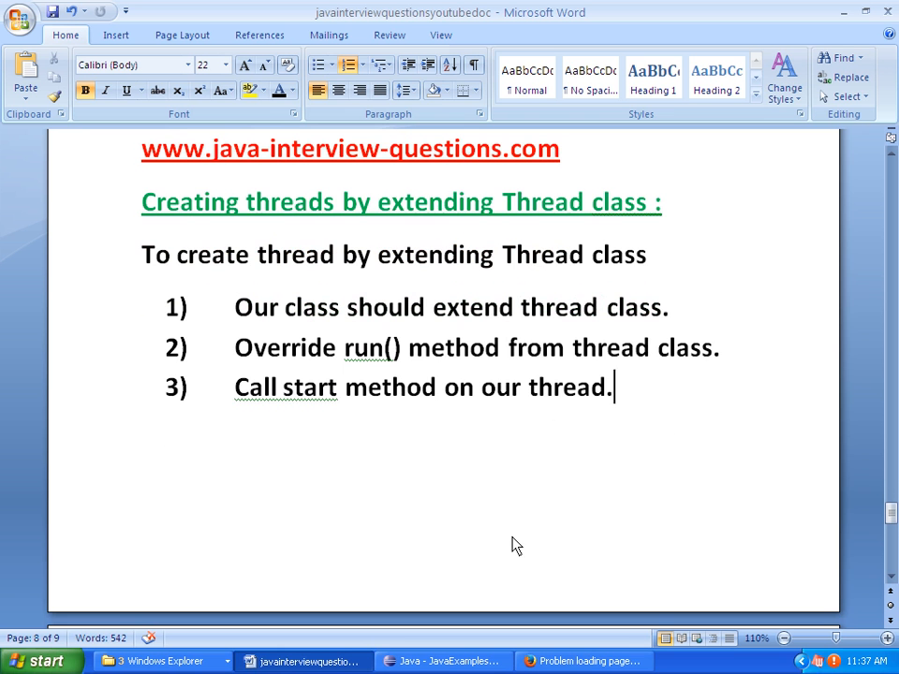
Write the note 'start(): whenever we are calling start() on thread jvm internally calls run().'
text(st)
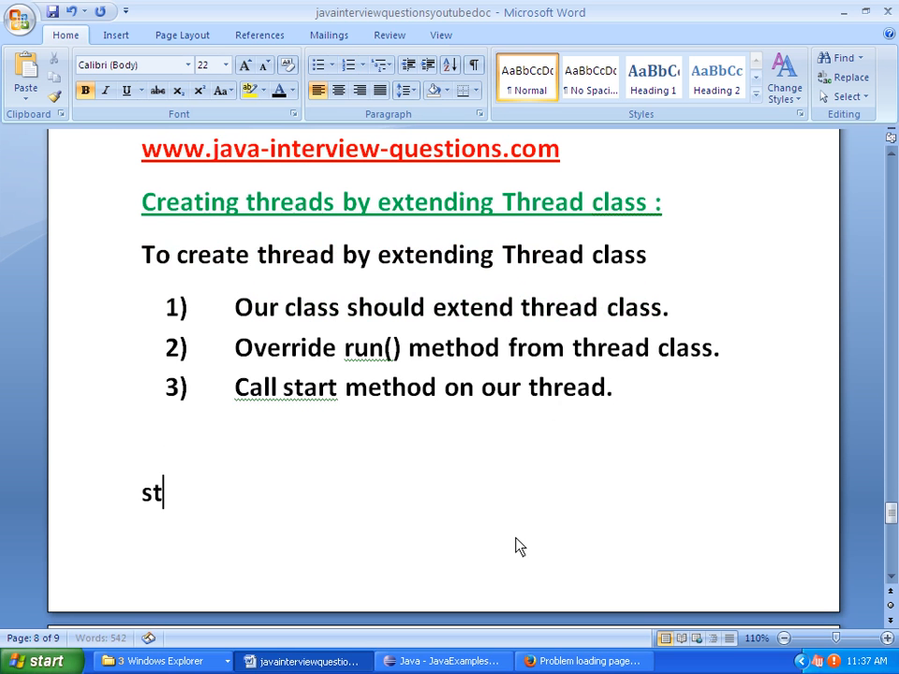
text(art)
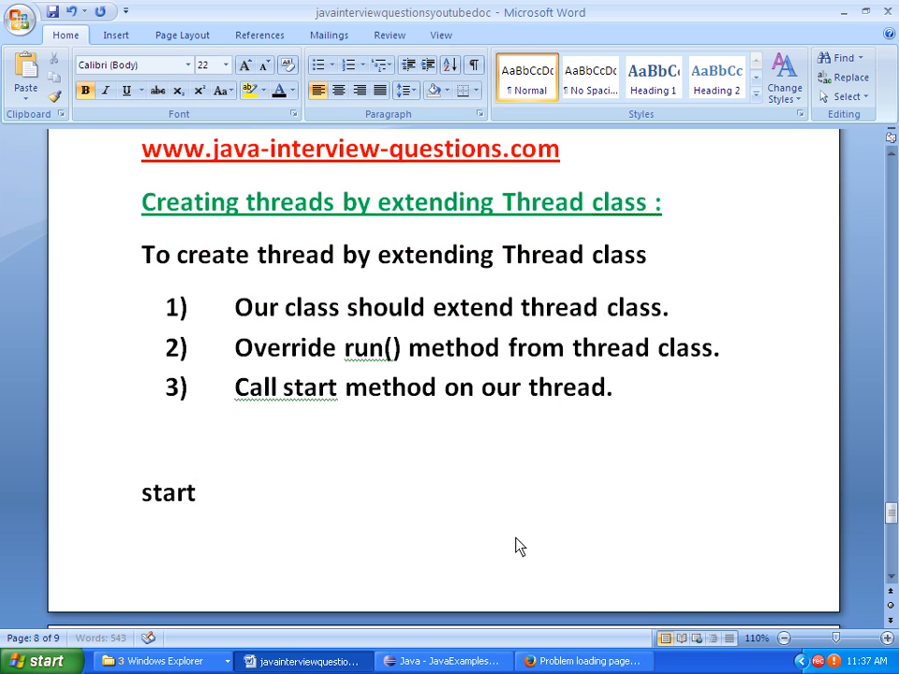
text(Start(): whenever we are calling start)
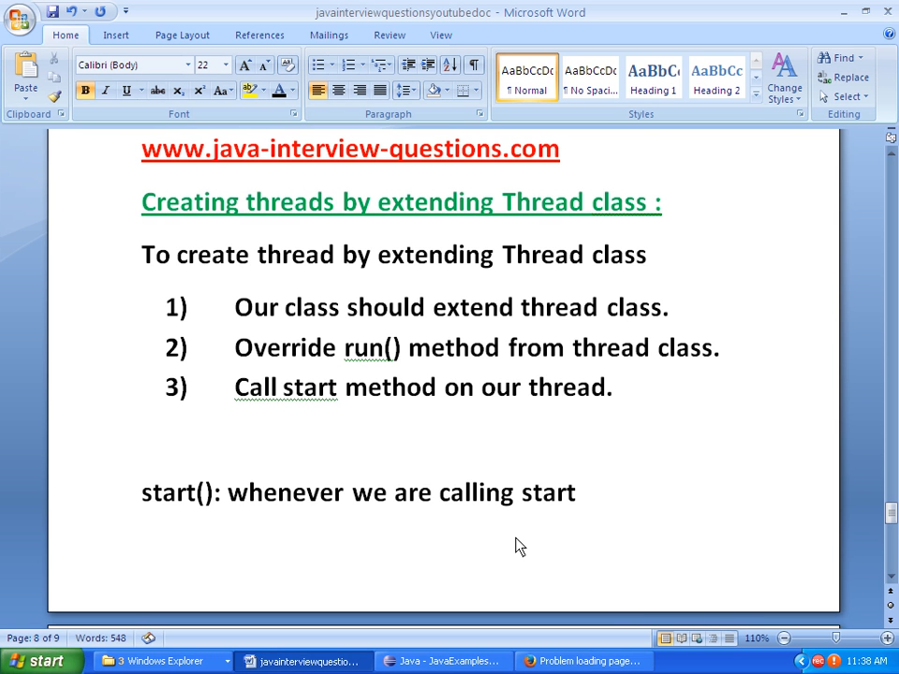
text(() on)
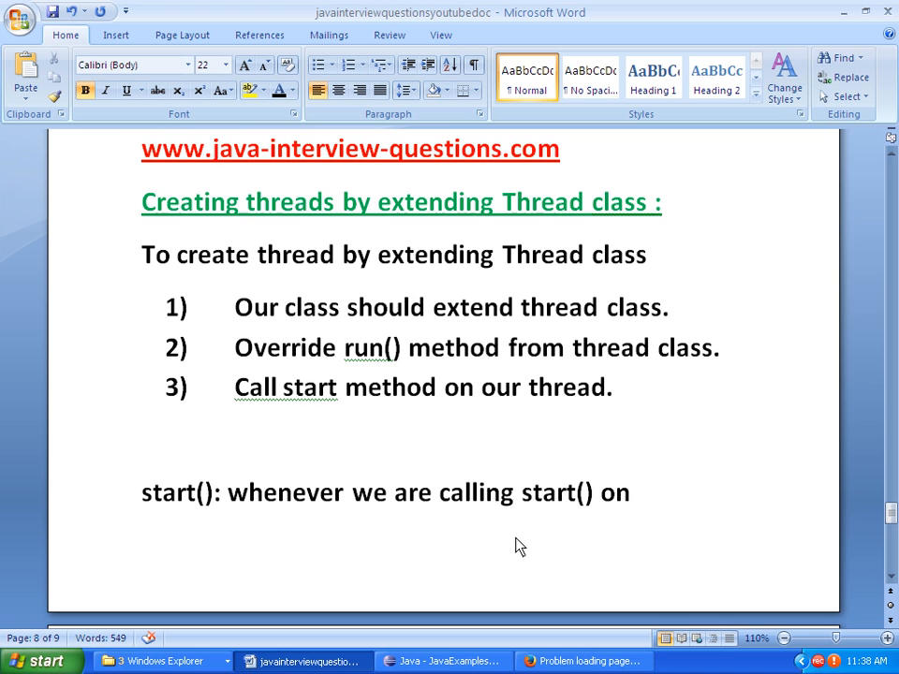
click(633, 492)
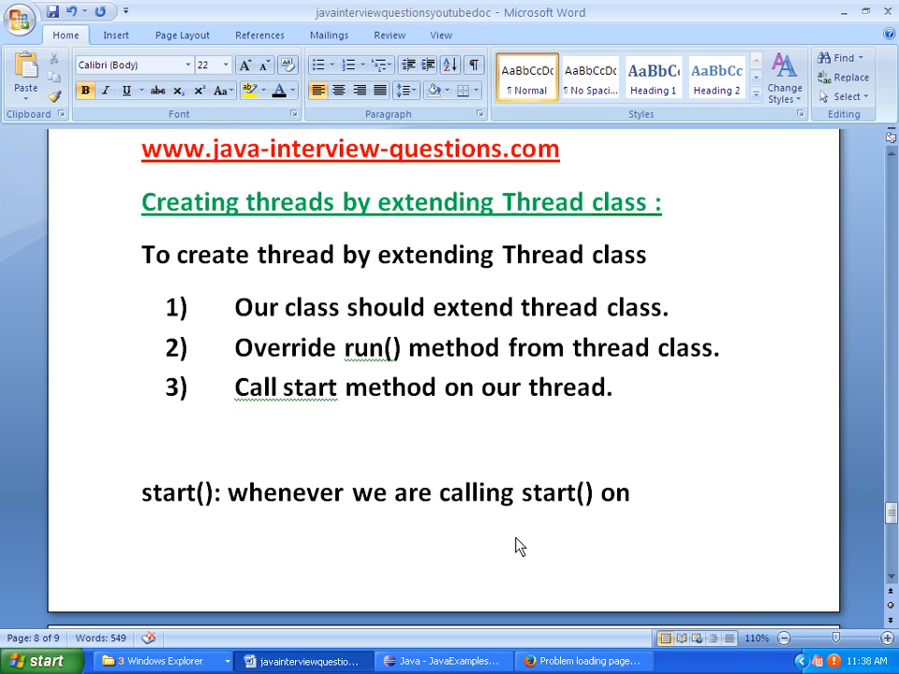
text(thread)
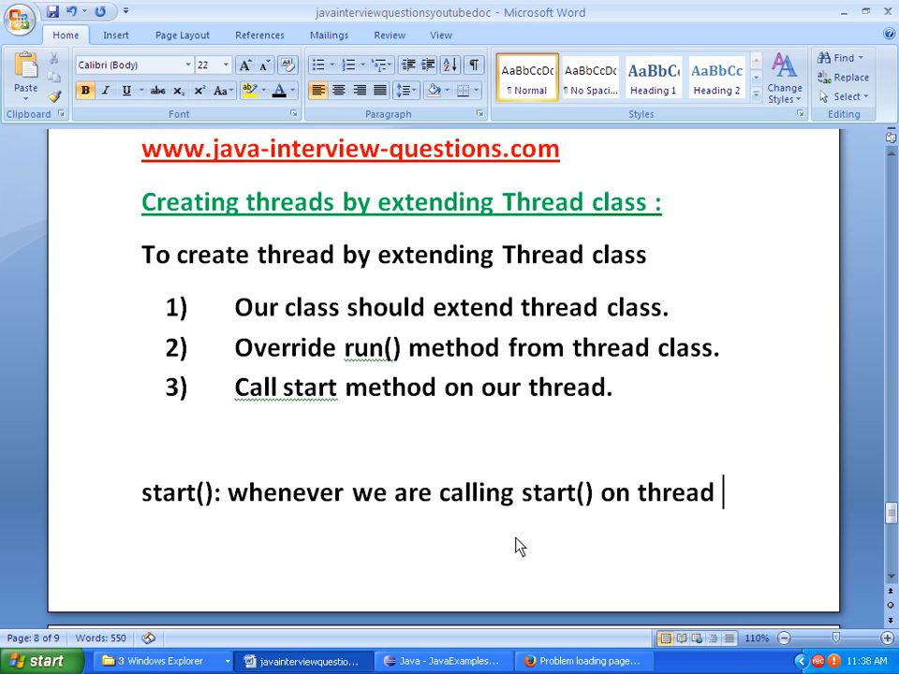
text(jvm internally calls run m)
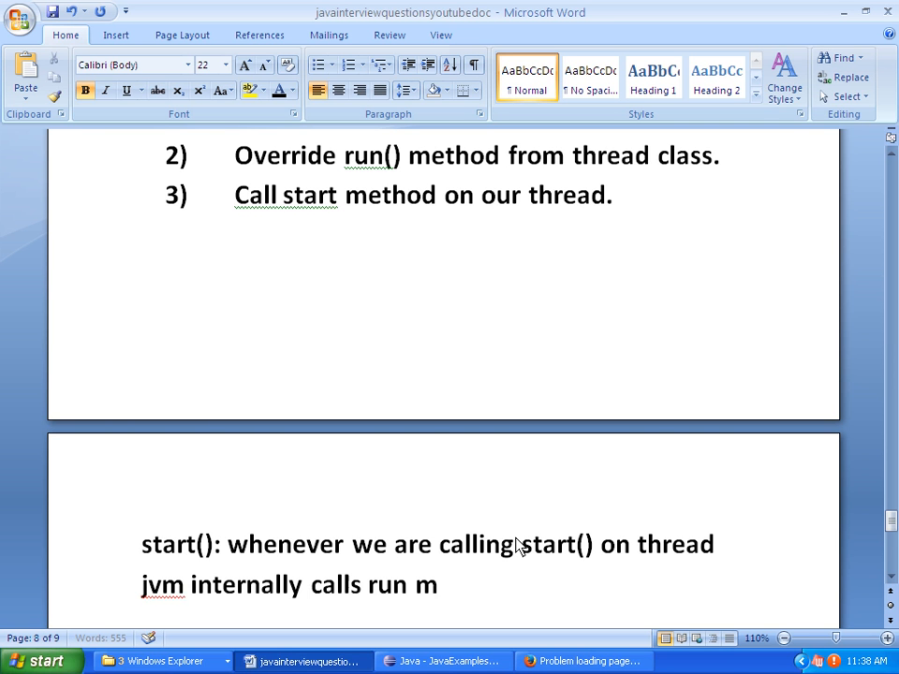
text(())
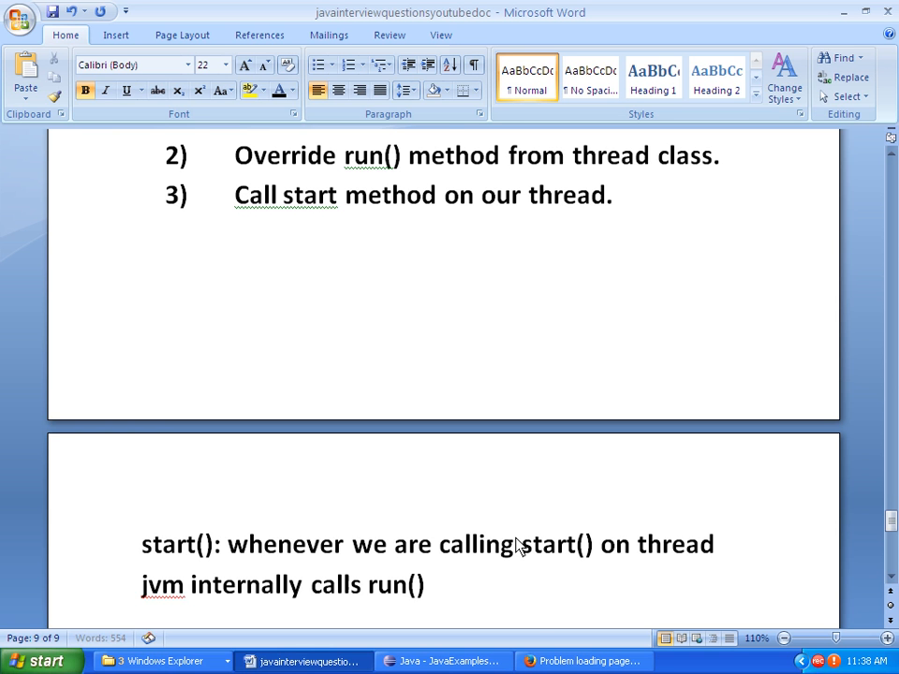
text(.)
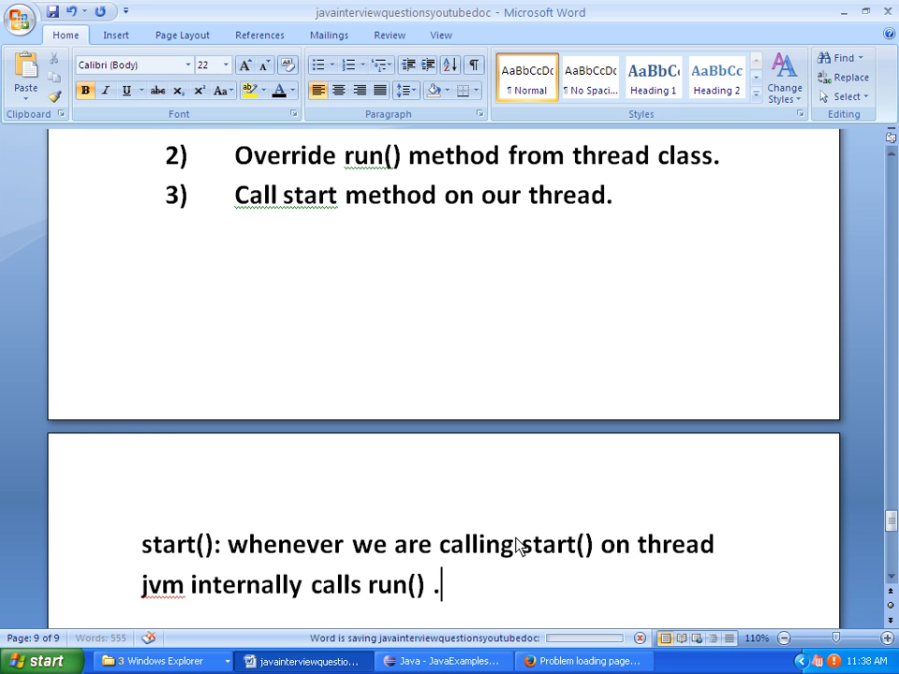
Continue with 'which is the basic point of execution of thread.' and return to Eclipse
scroll(down, 3)
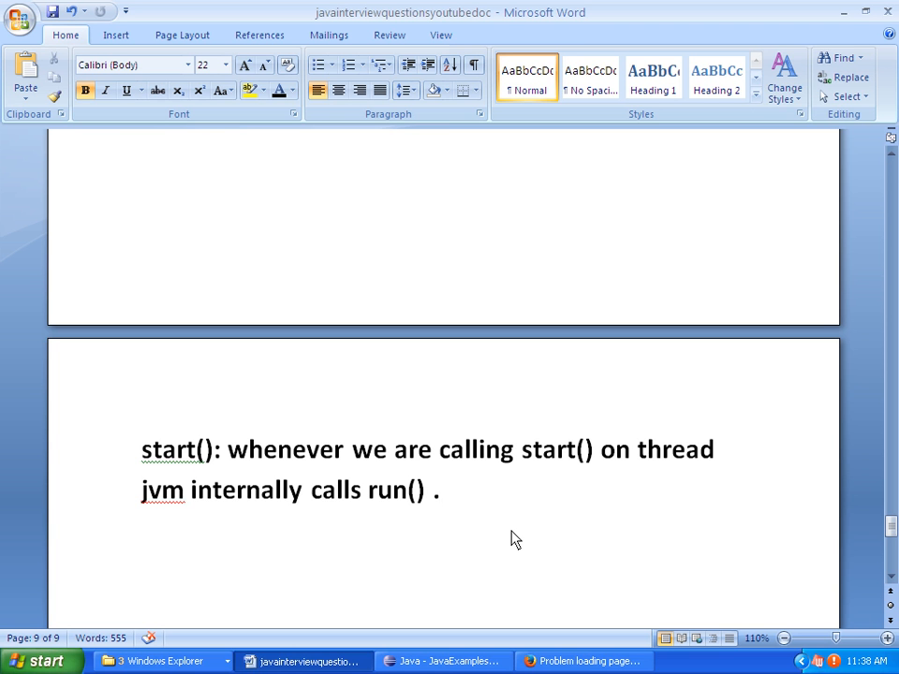
text(which)
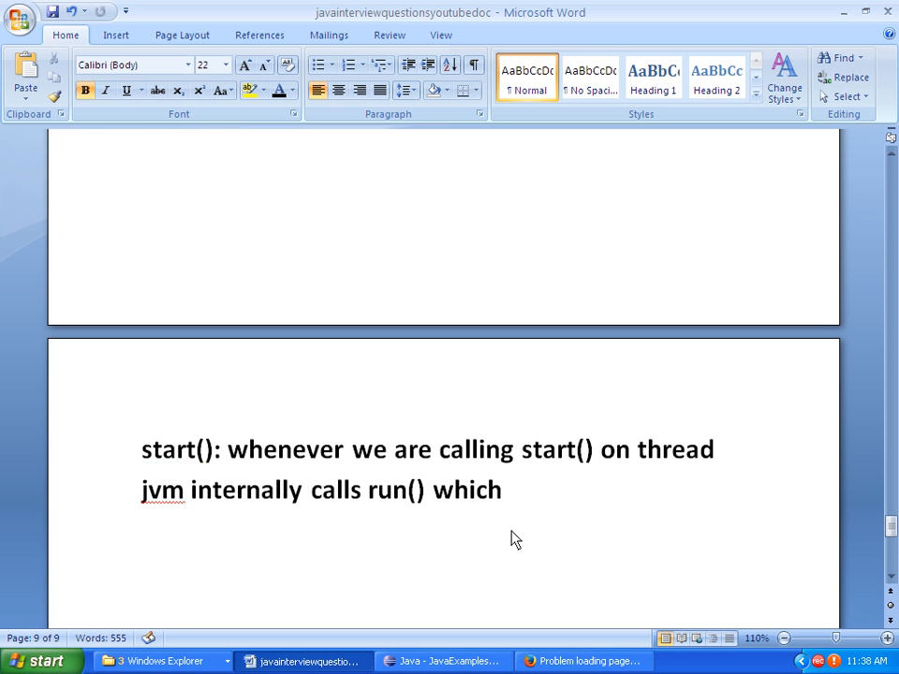
text(is the basic)
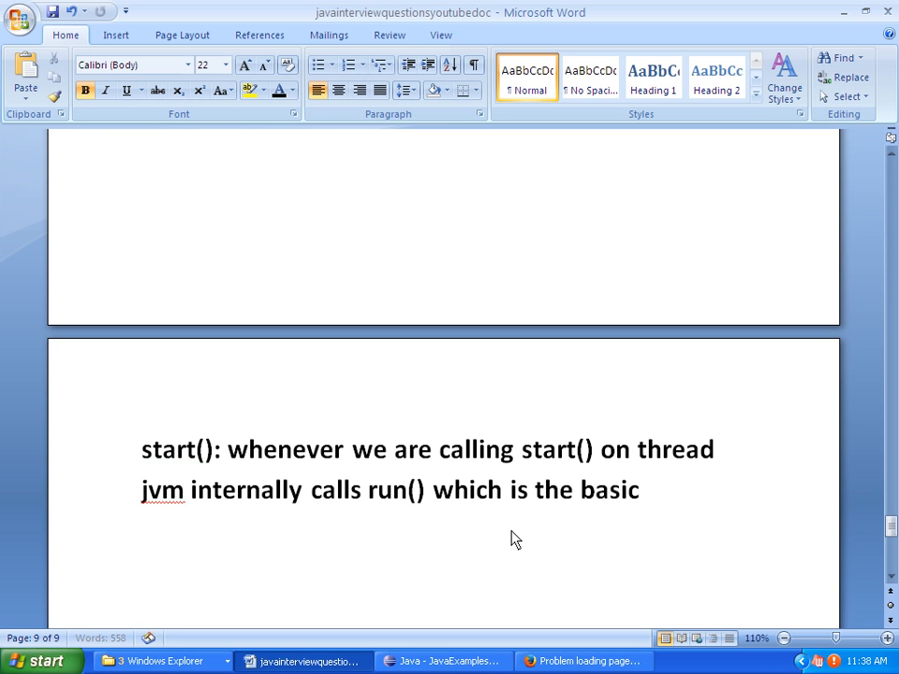
text(point of e)
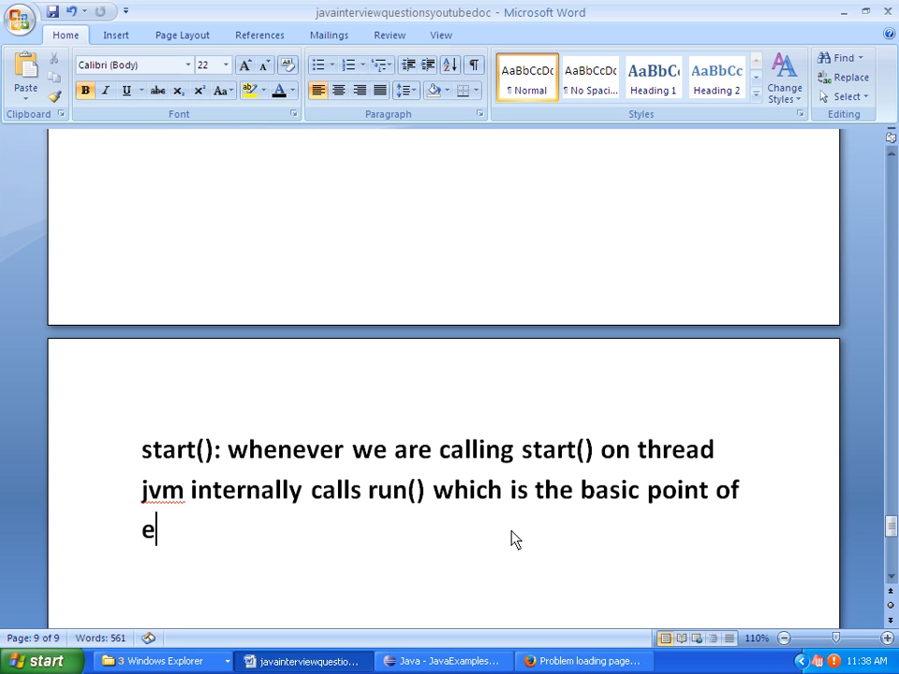
text(xecut)
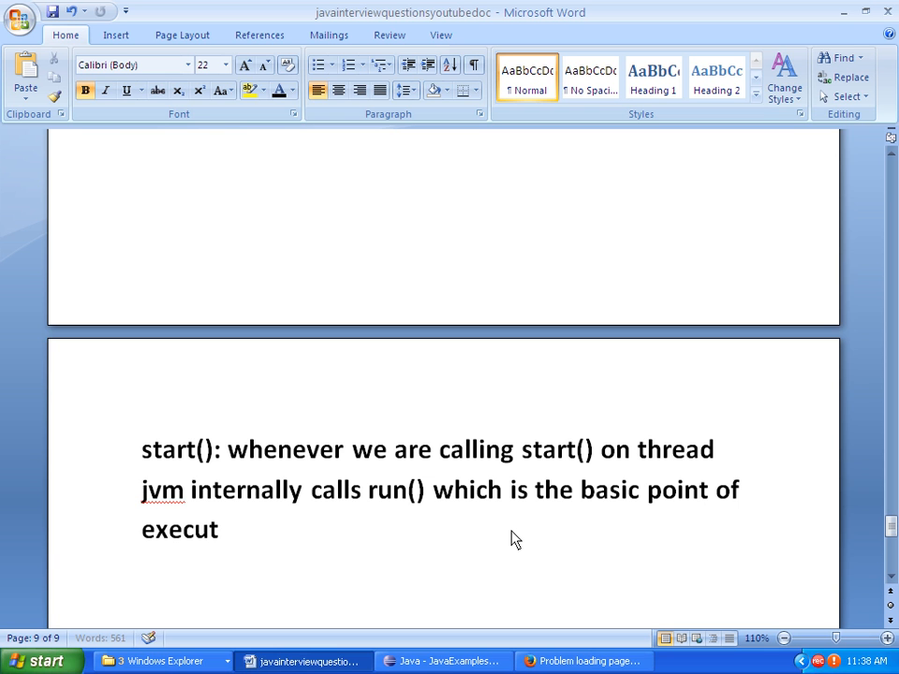
text(ion of threa.)
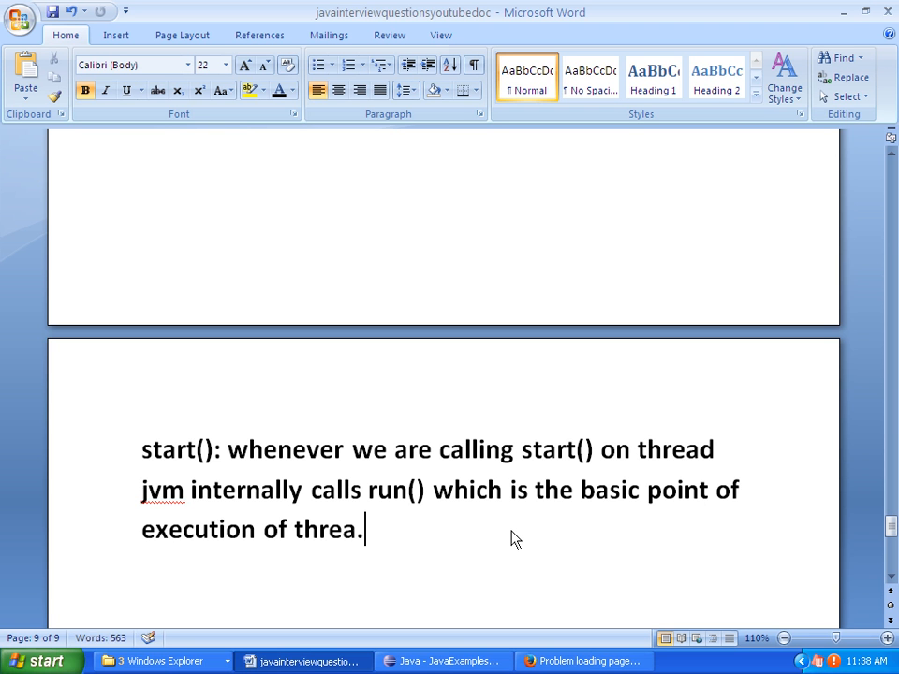
text(d)
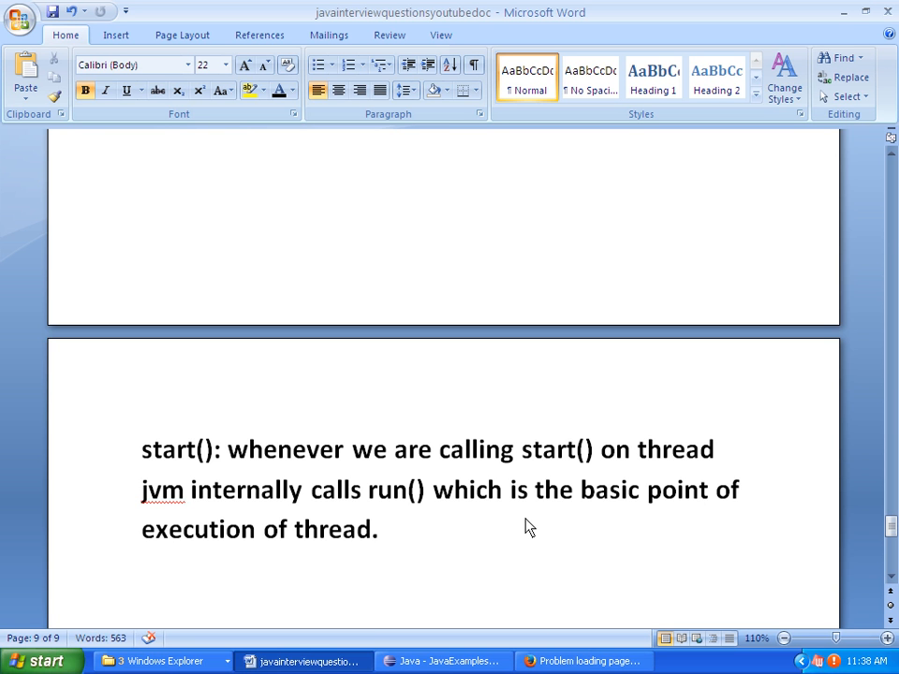
click(442, 661)
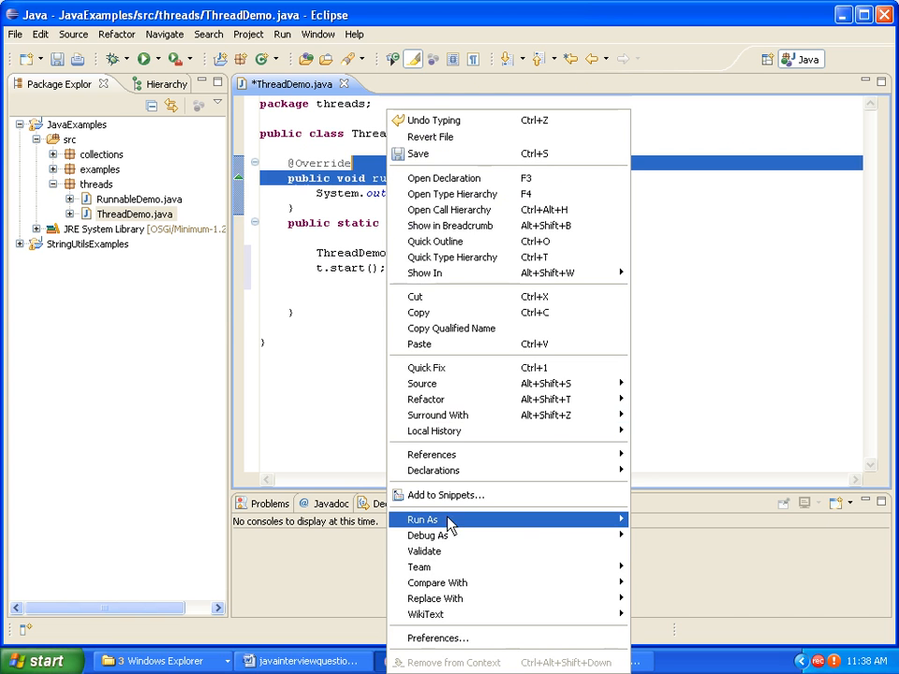
Run ThreadDemo as a Java application, saving it, so the console prints "Iam in run method"
click(423, 521)
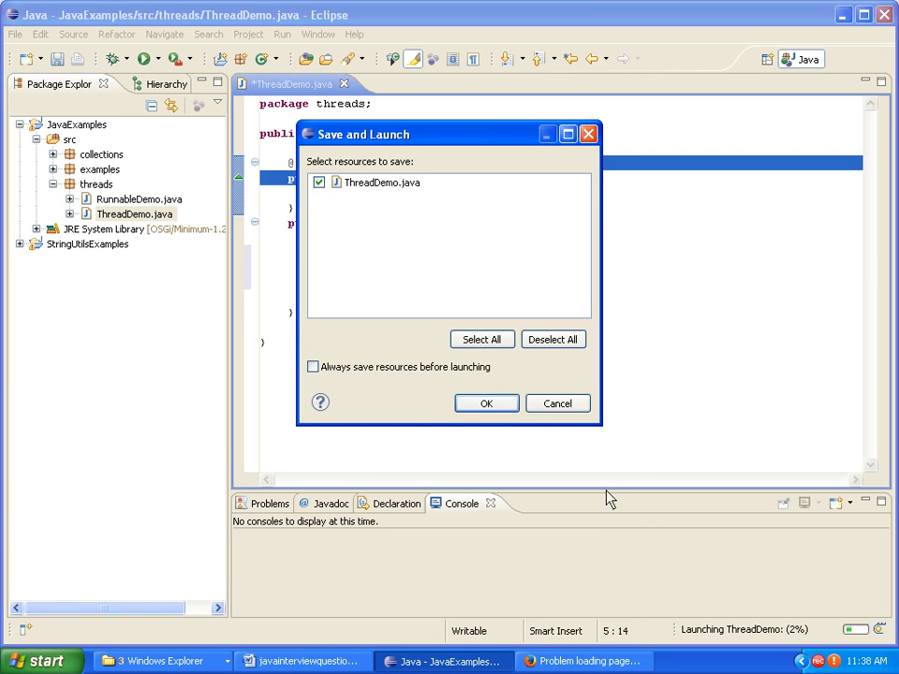
click(487, 403)
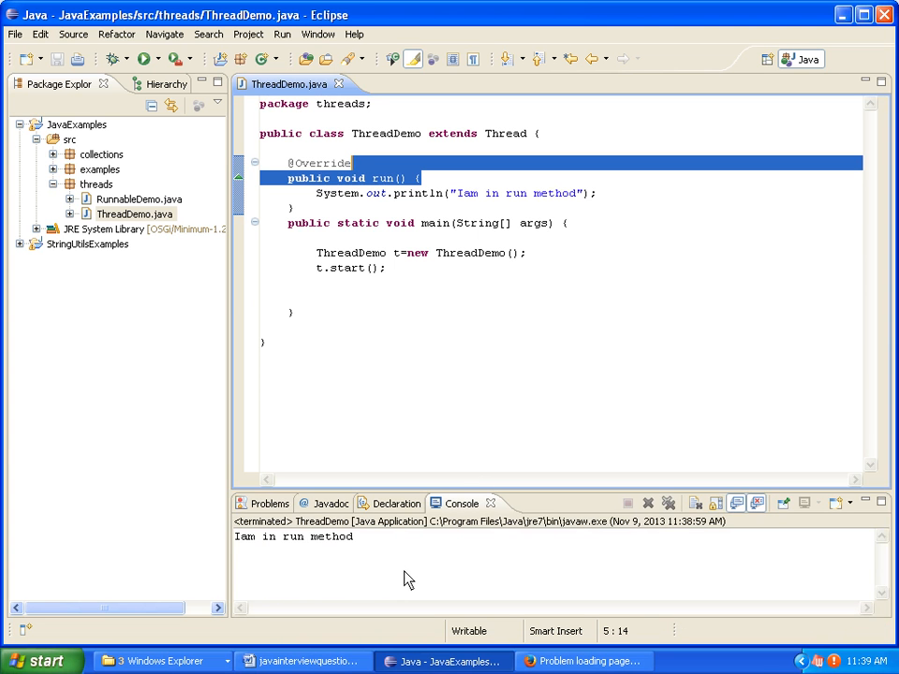